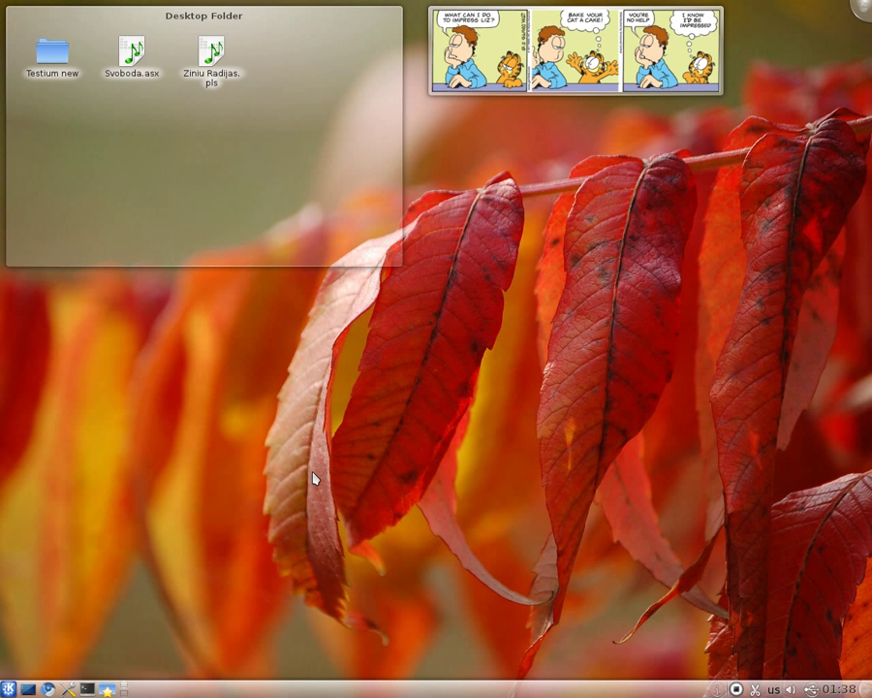
pyautogui.moveTo(332, 507)
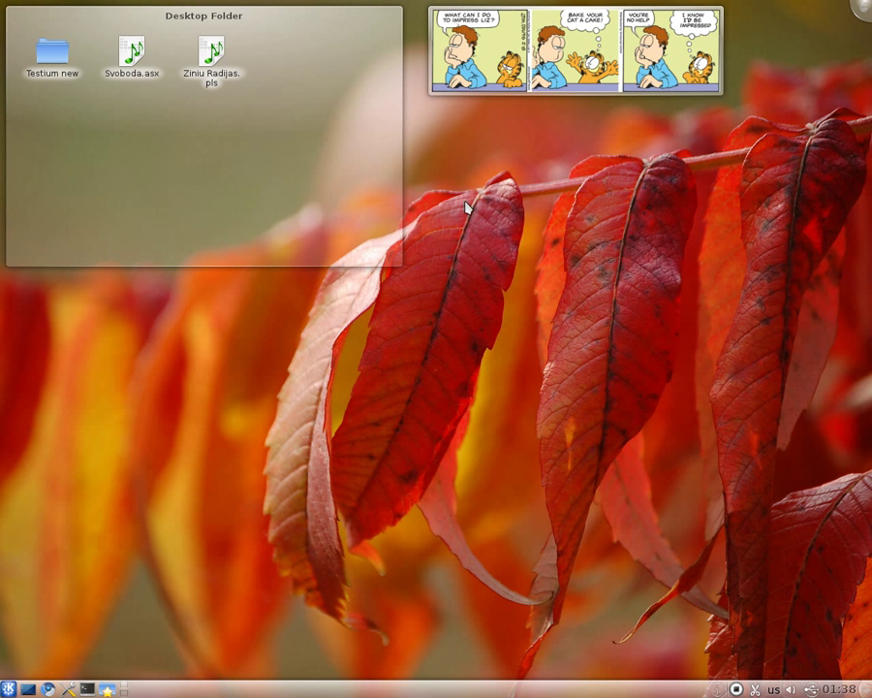
pyautogui.moveTo(284, 407)
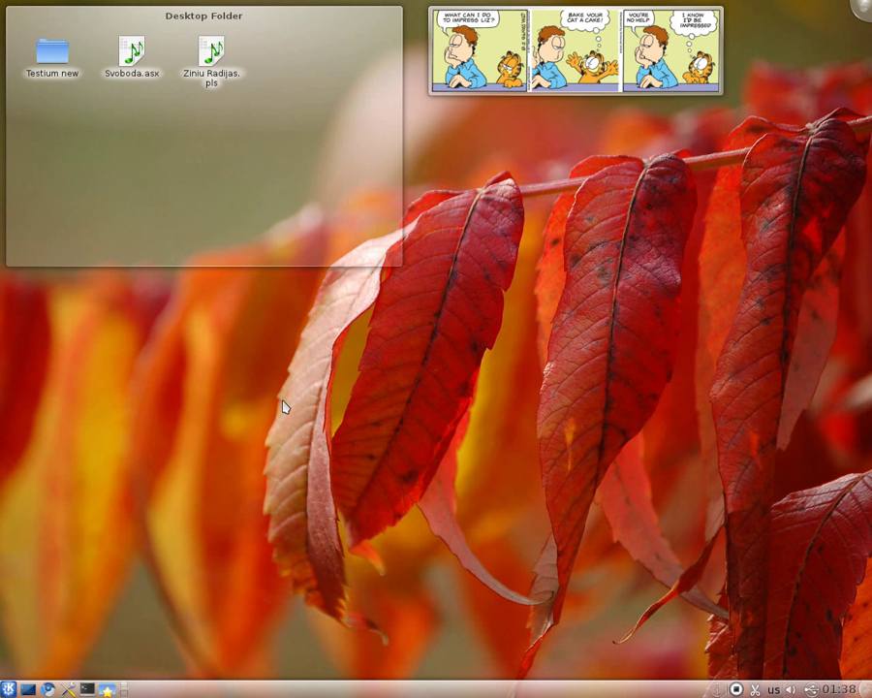
pyautogui.moveTo(30, 596)
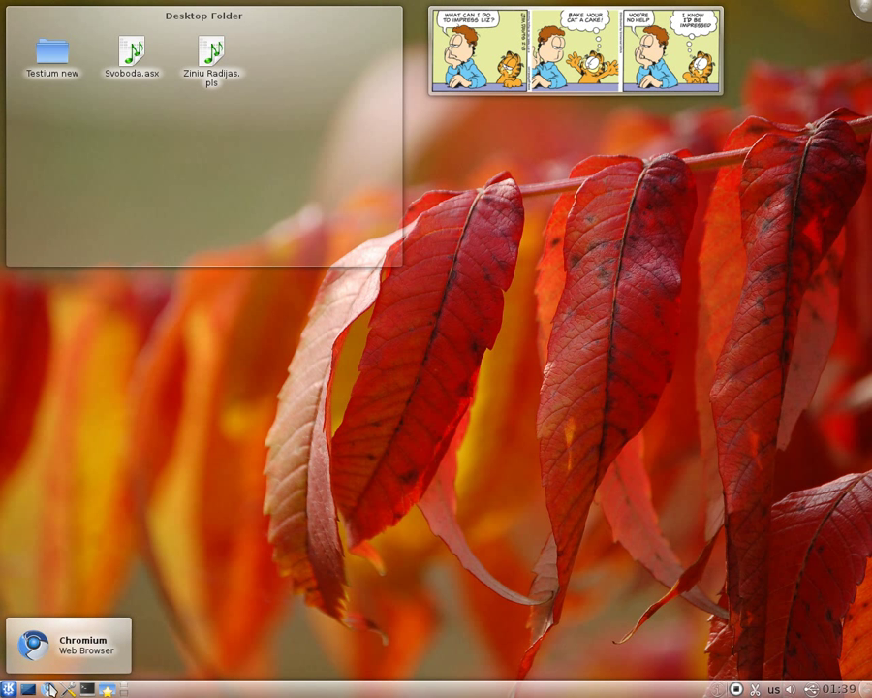
# Launch Chromium from the panel, bringing up its start page
pyautogui.click(68, 645)
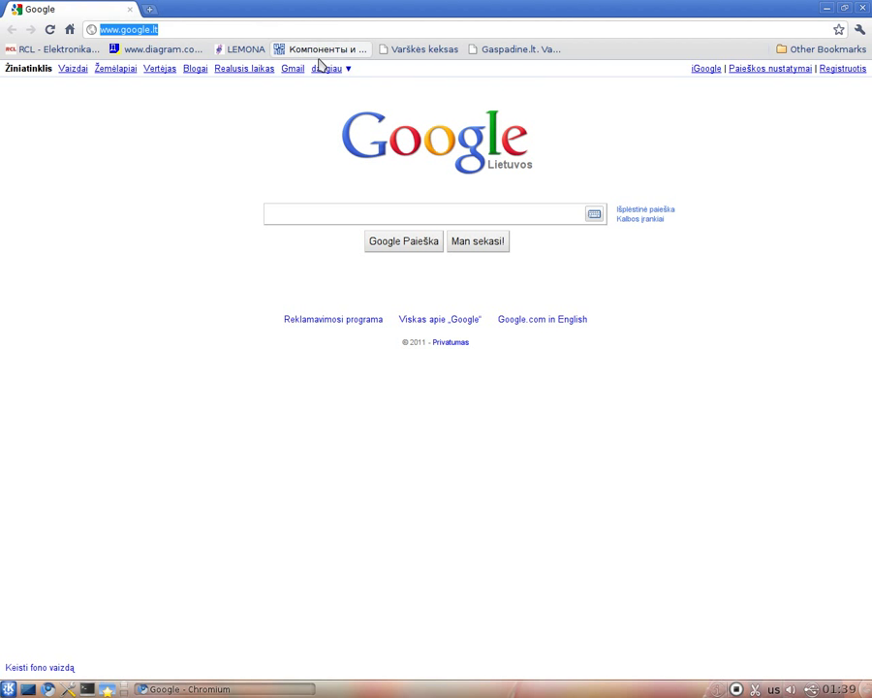
pyautogui.moveTo(607, 122)
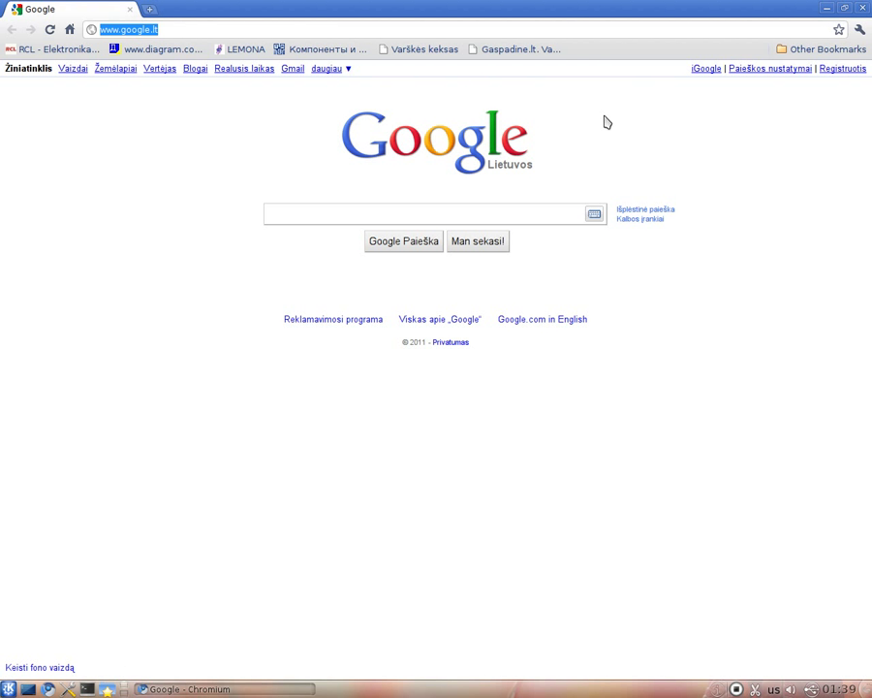
pyautogui.moveTo(572, 125)
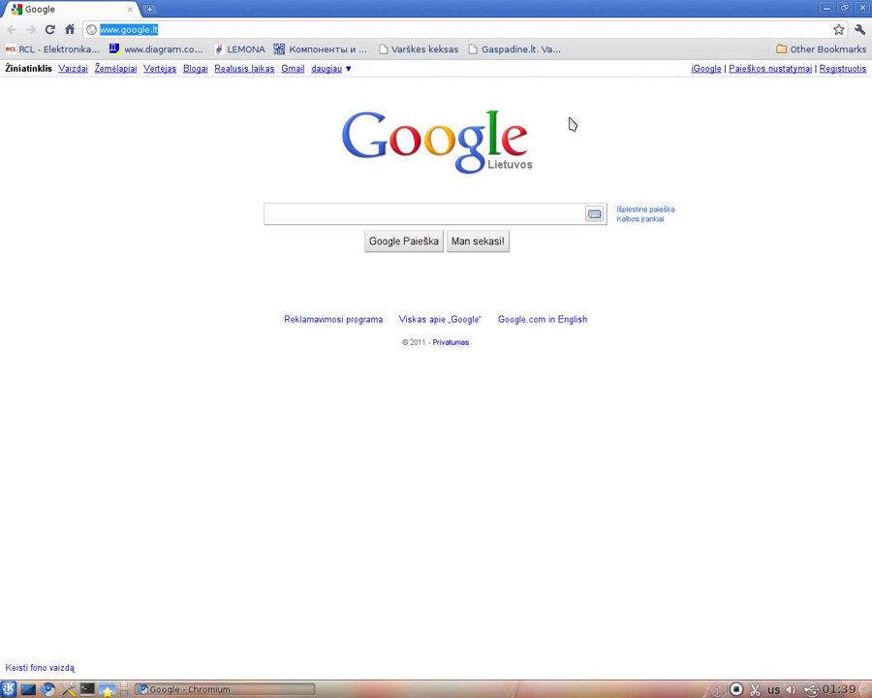
pyautogui.moveTo(487, 116)
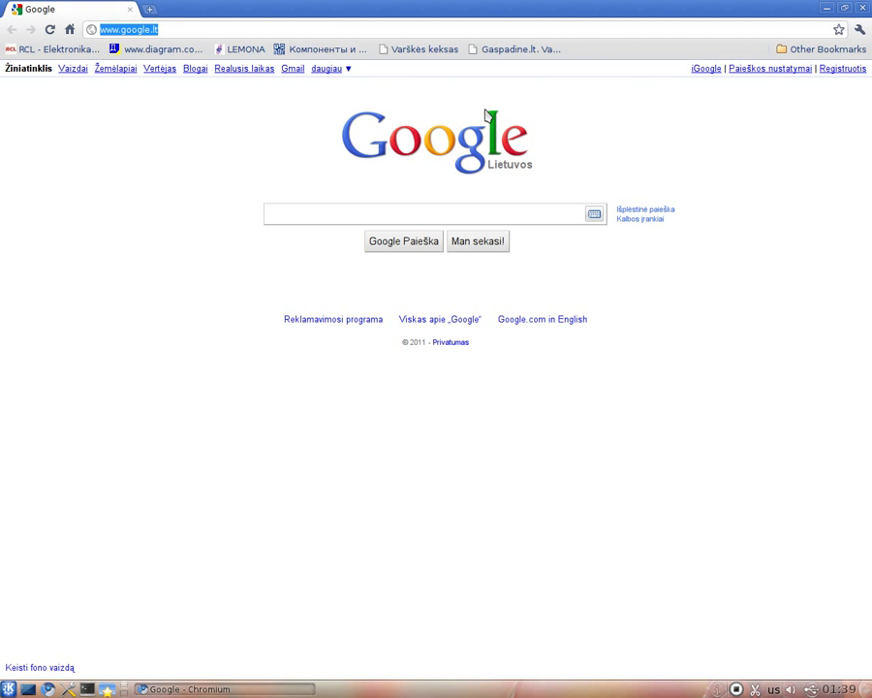
pyautogui.moveTo(420, 234)
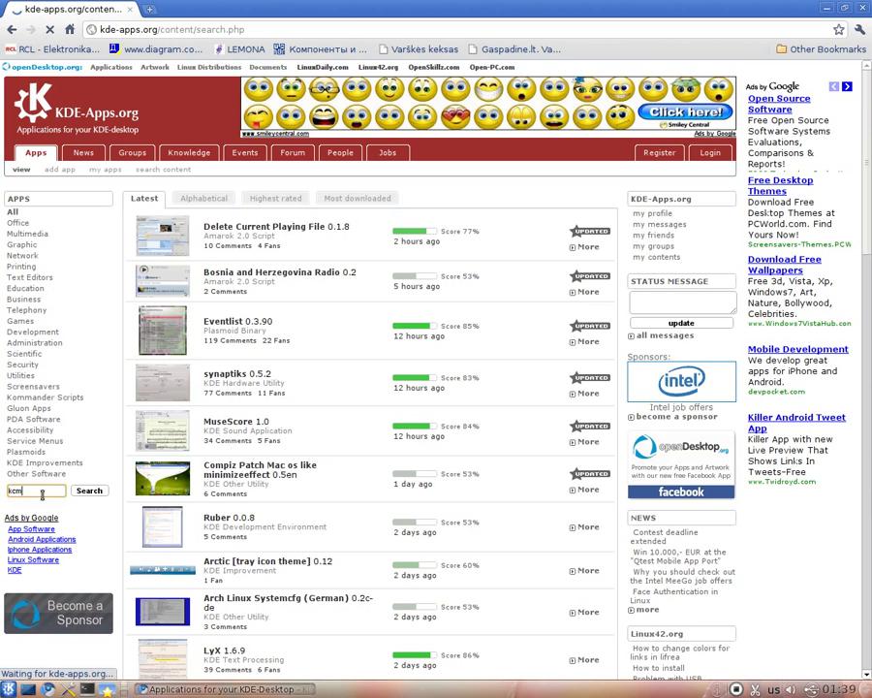
# Search KDE-Apps.org for kcm and open the KCM Qt Graphics System 1.2 result
pyautogui.click(89, 489)
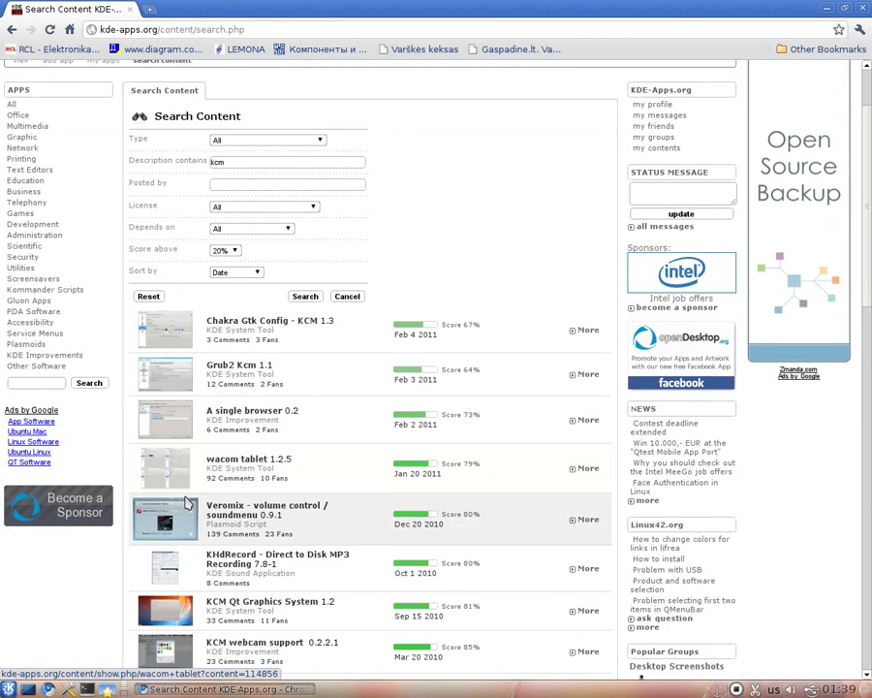
pyautogui.scroll(-3)
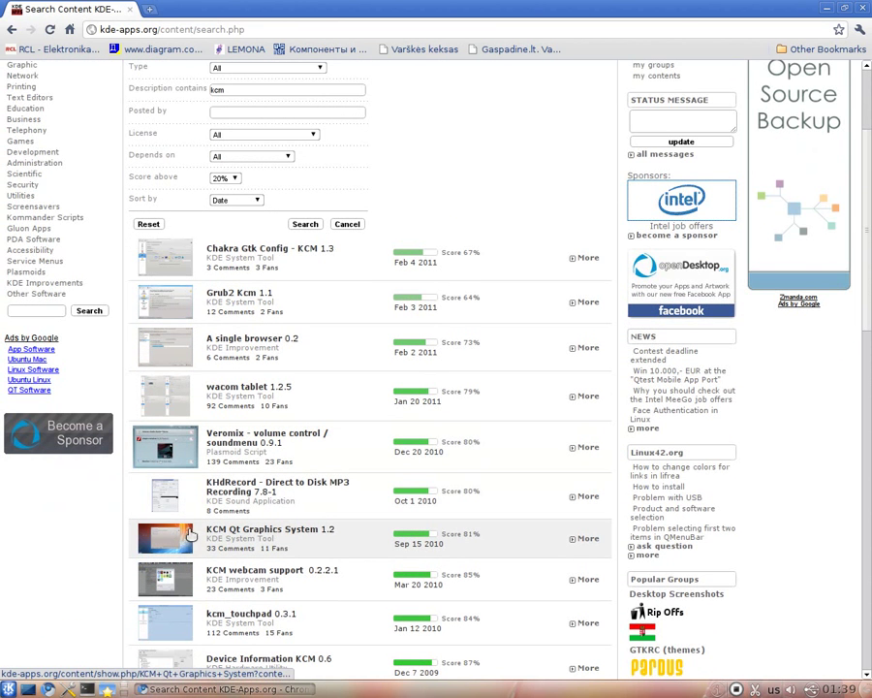
pyautogui.click(269, 529)
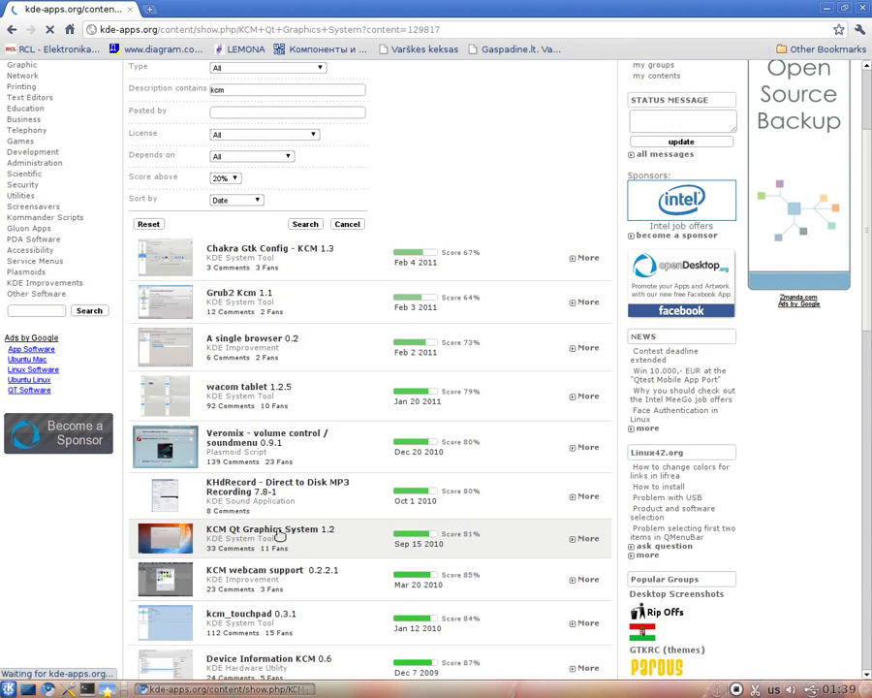
pyautogui.click(262, 529)
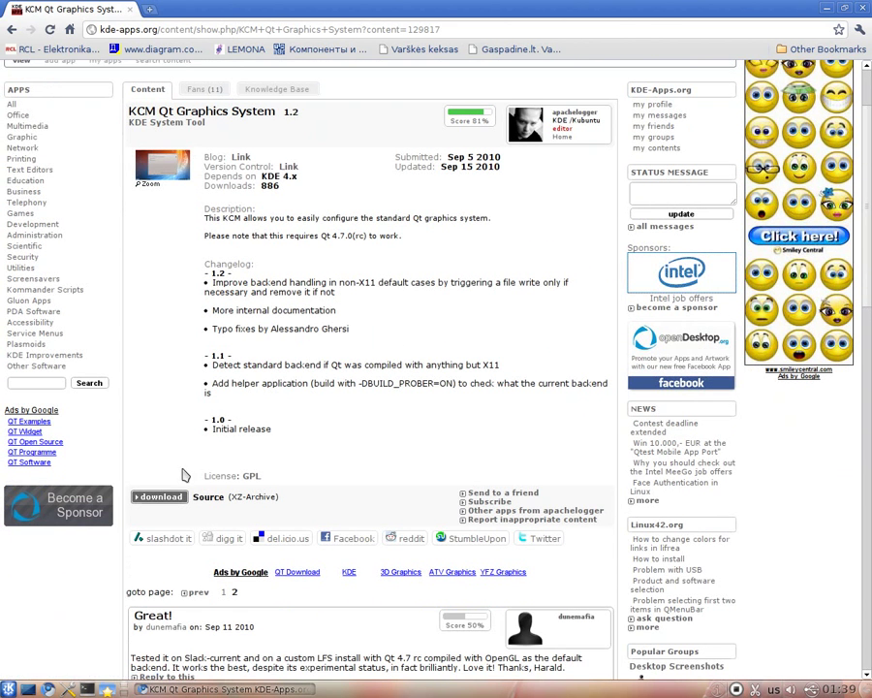
# Start downloading the KCM Qt Graphics System XZ source archive
pyautogui.click(158, 497)
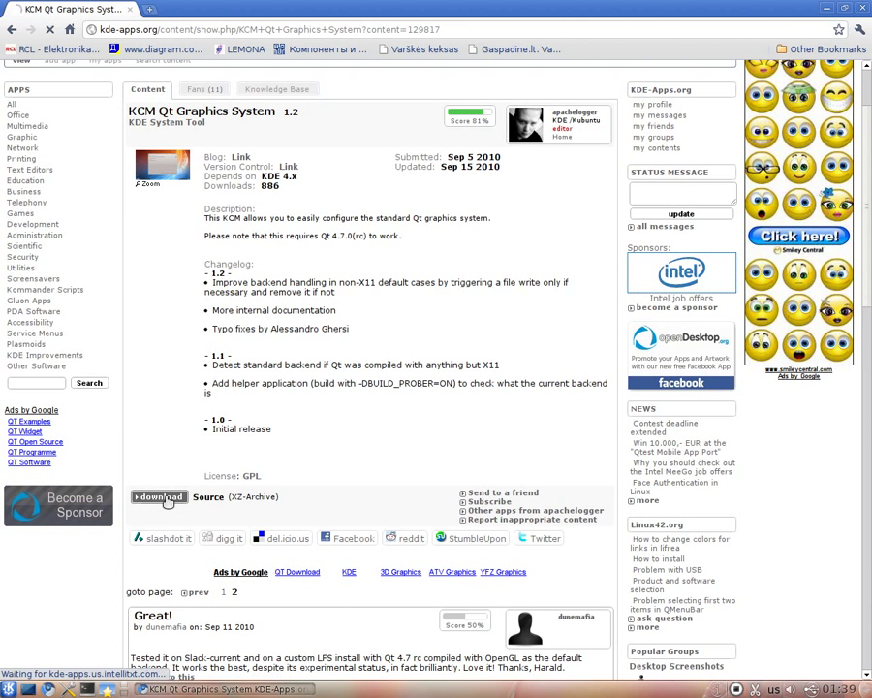
pyautogui.click(158, 496)
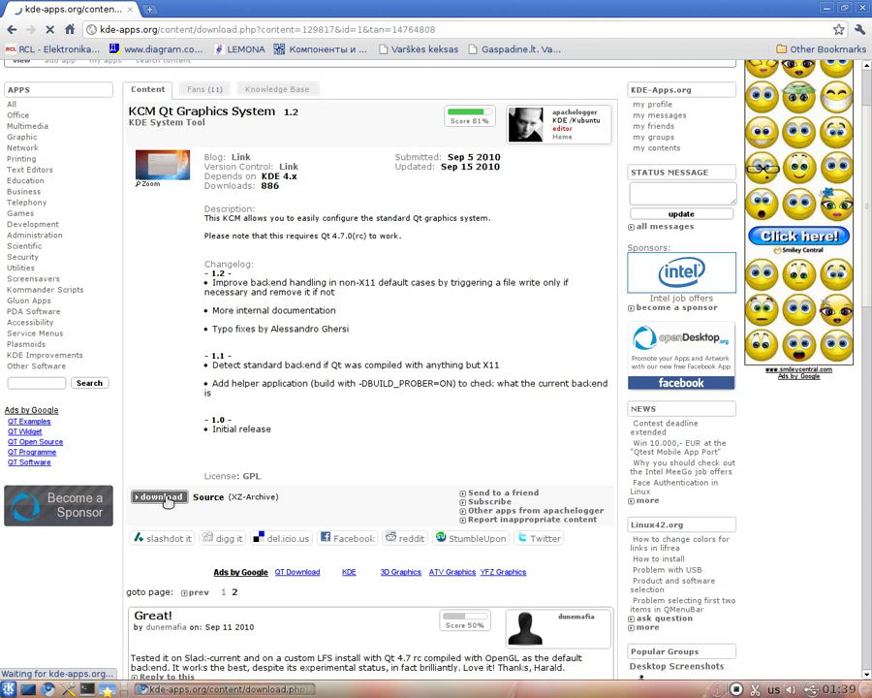
pyautogui.click(159, 496)
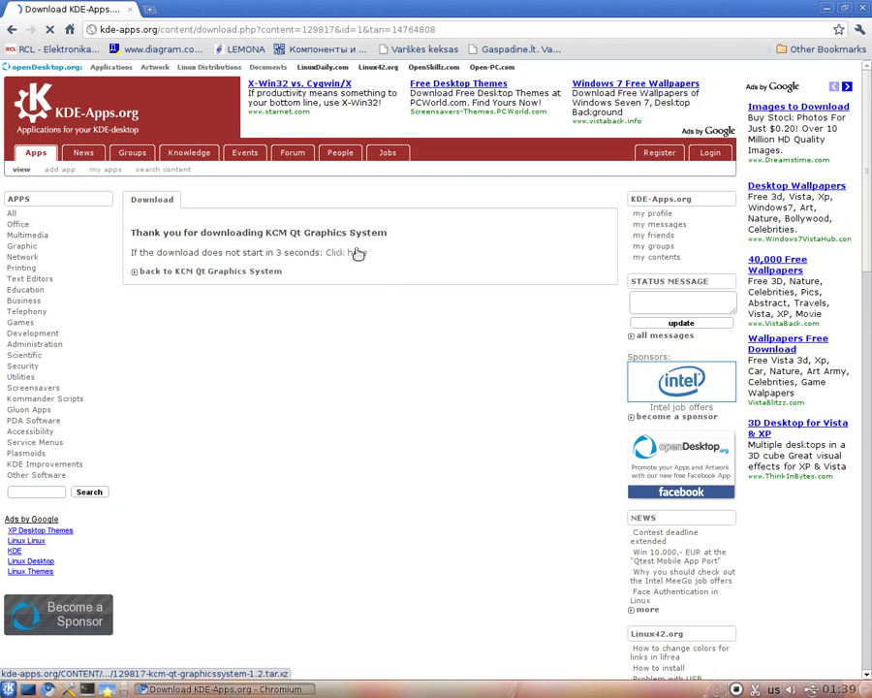
# Save 129817-kcm-qt-graphicssystem-1.2.tar.xz into the home folder via the Save File dialog
pyautogui.click(347, 252)
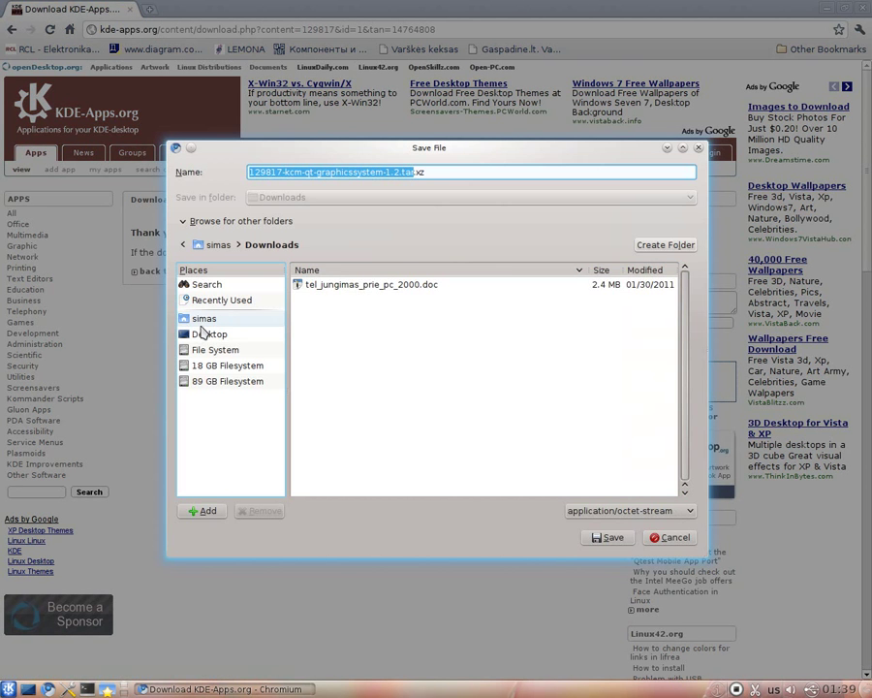
pyautogui.click(203, 318)
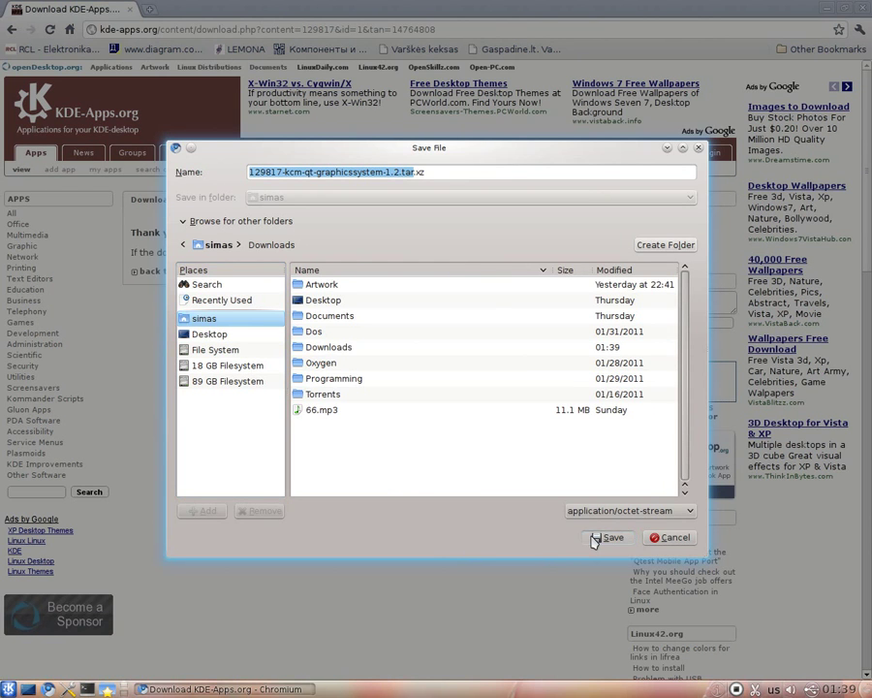
pyautogui.click(611, 537)
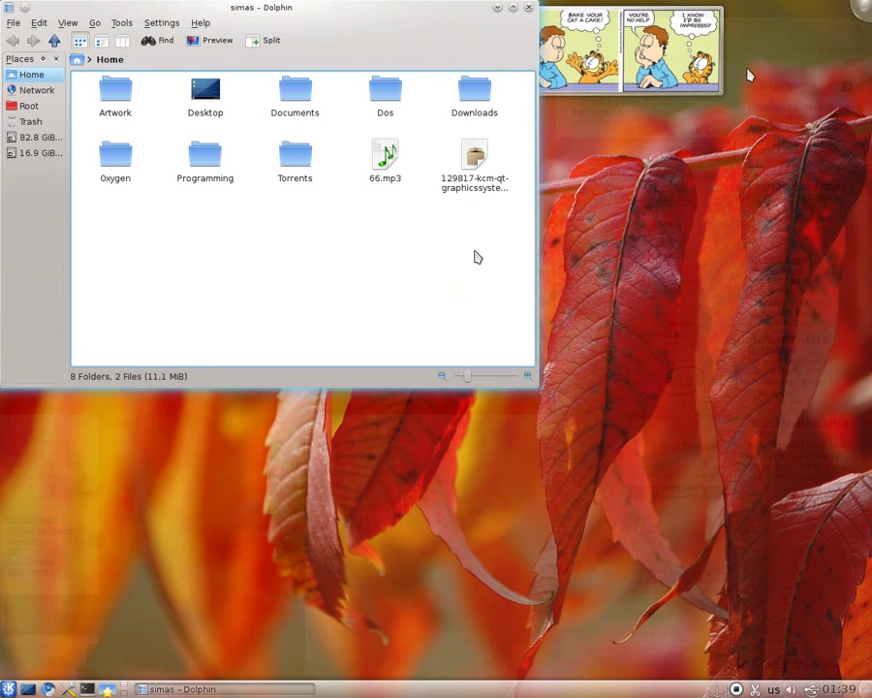
pyautogui.moveTo(474, 160)
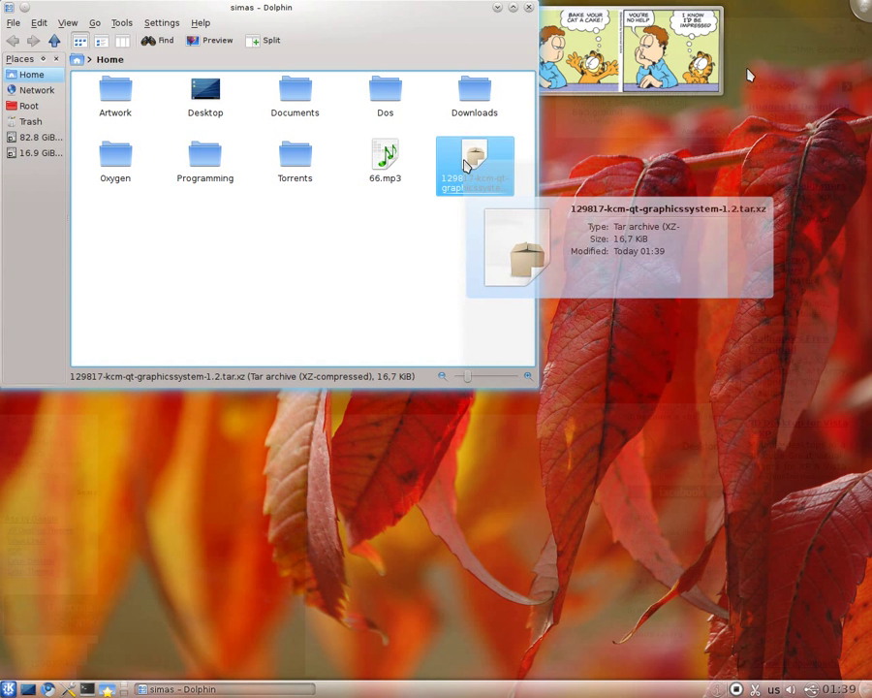
# Extract the tar.xz archive here and enter the kcm-qt-graphicssystem-1.2 folder
pyautogui.rightClick(475, 165)
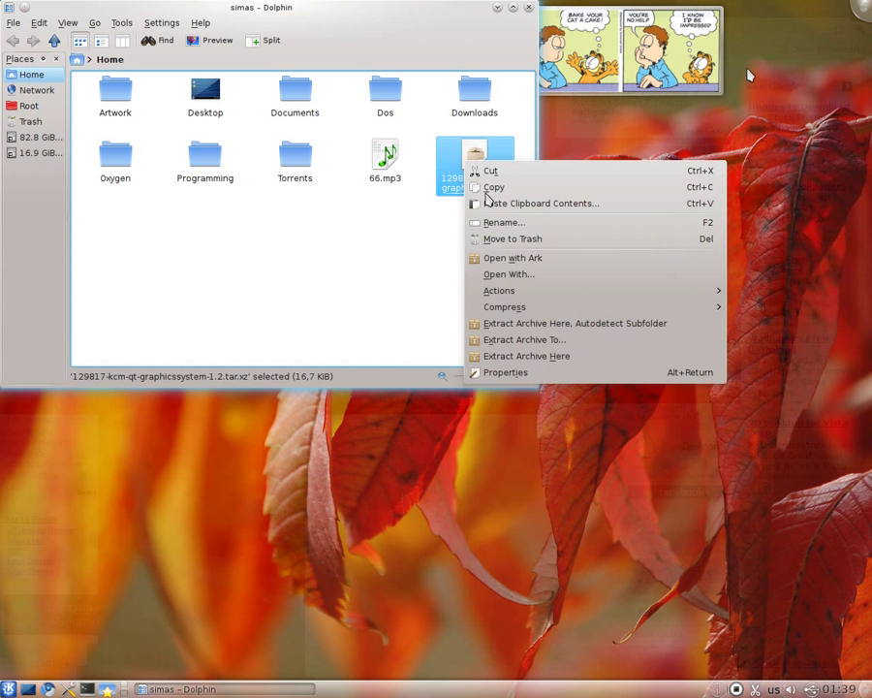
pyautogui.click(397, 332)
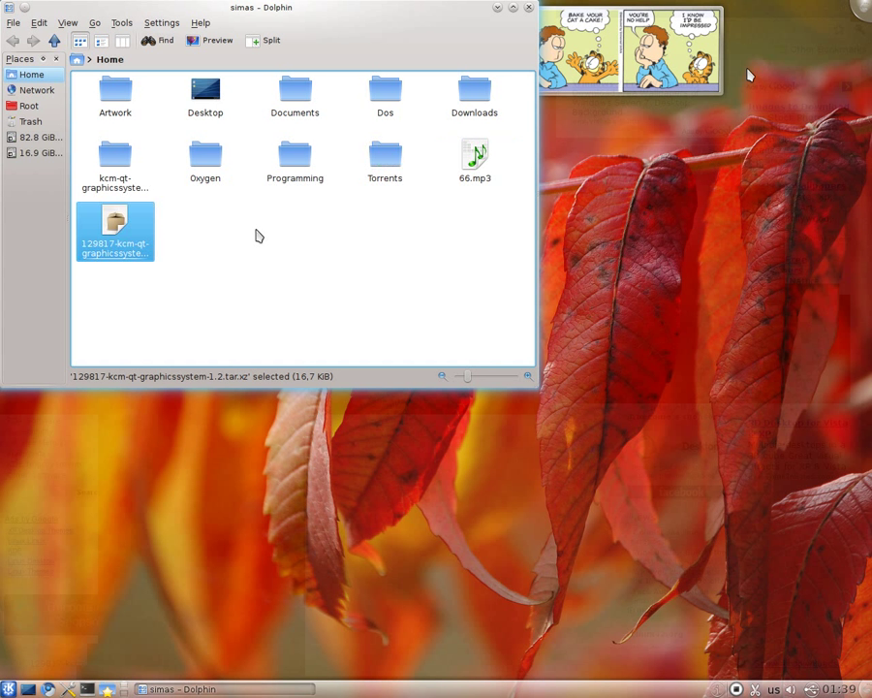
pyautogui.click(114, 160)
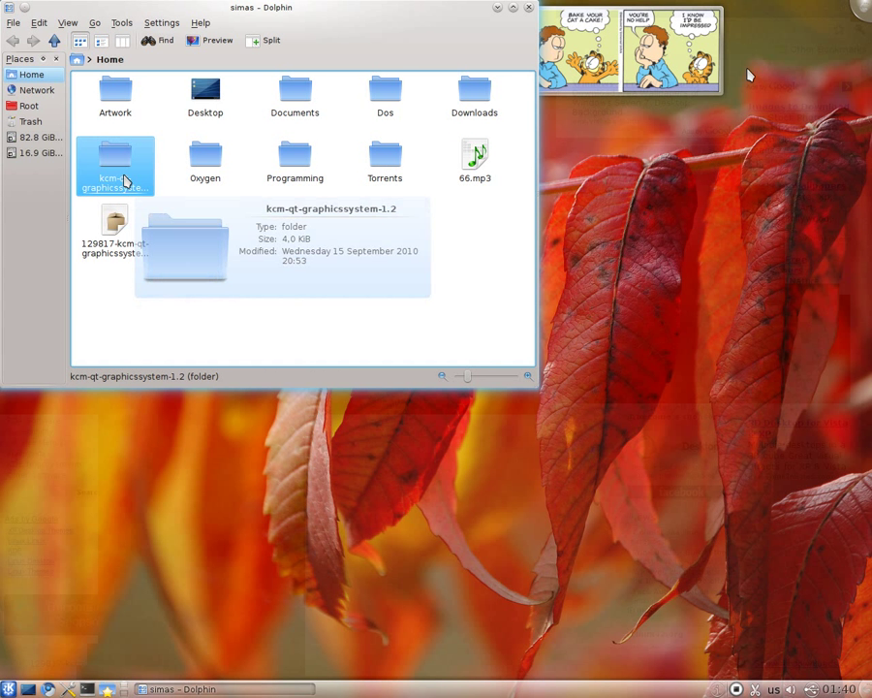
pyautogui.doubleClick(116, 164)
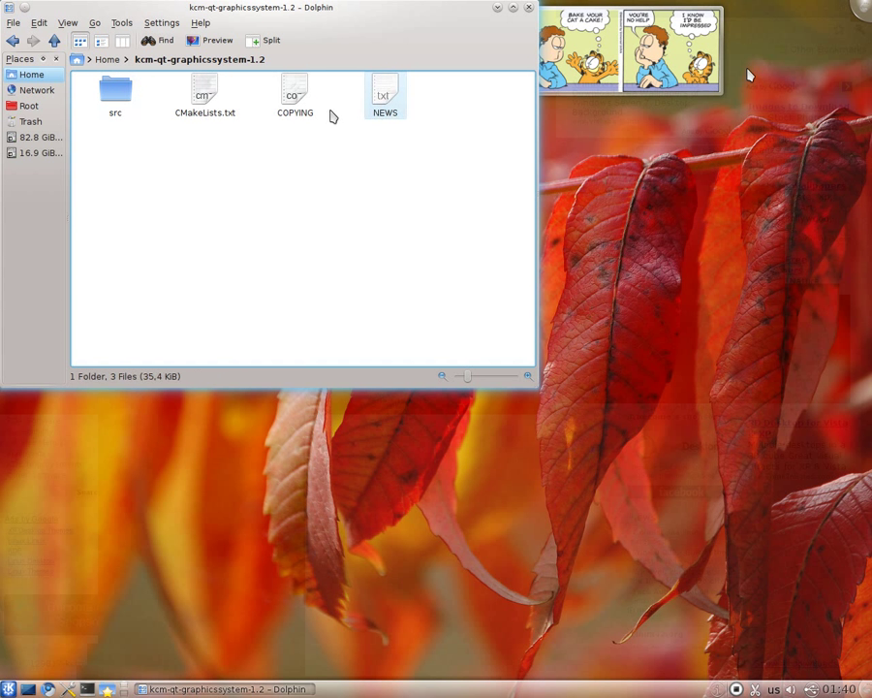
pyautogui.click(114, 93)
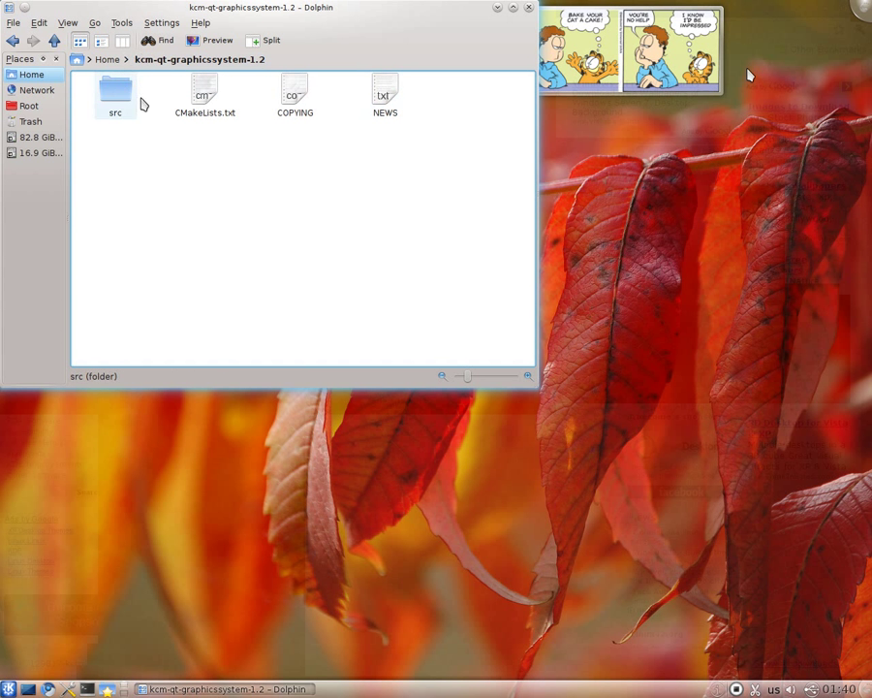
# Bring up Dolphin's embedded terminal and enter build-essential text
pyautogui.click(178, 214)
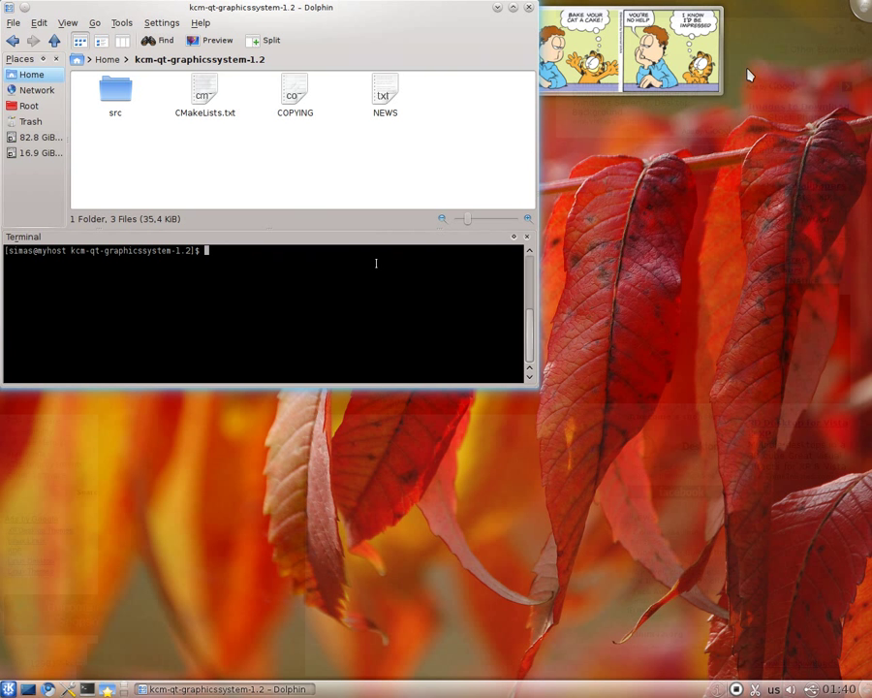
pyautogui.moveTo(283, 277)
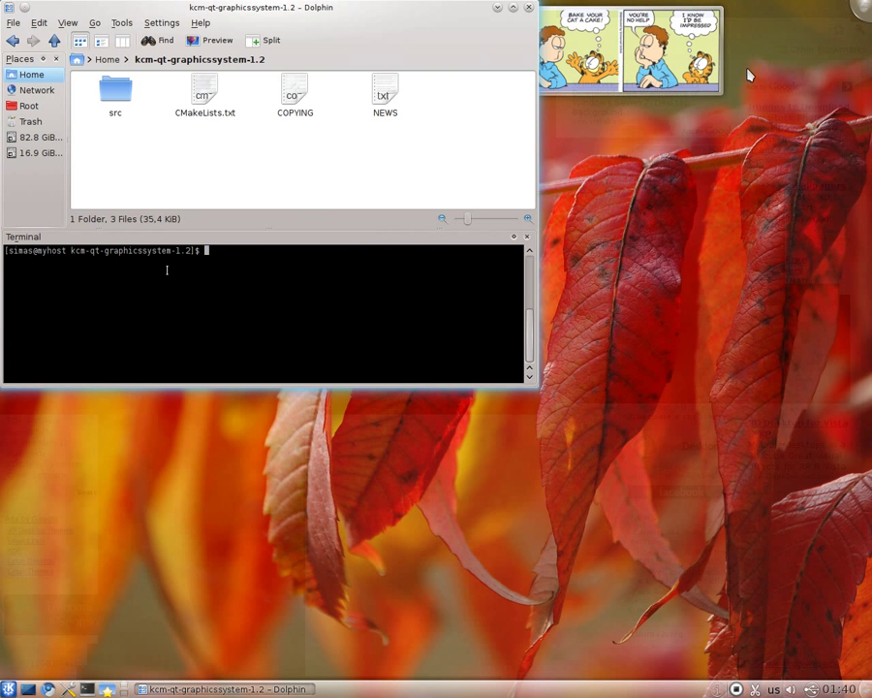
pyautogui.moveTo(309, 292)
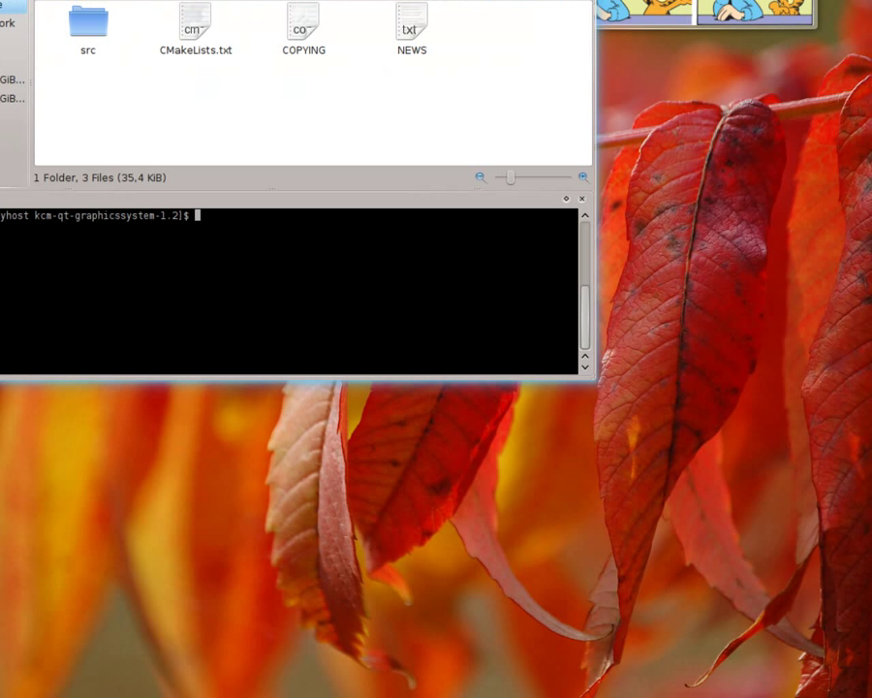
pyautogui.write('b')
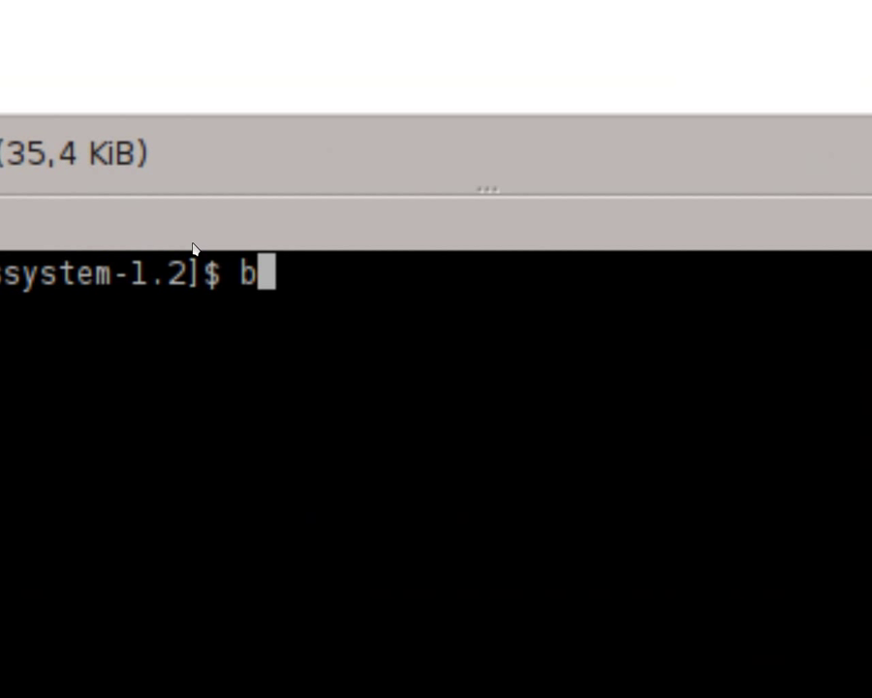
pyautogui.write('uild-essential')
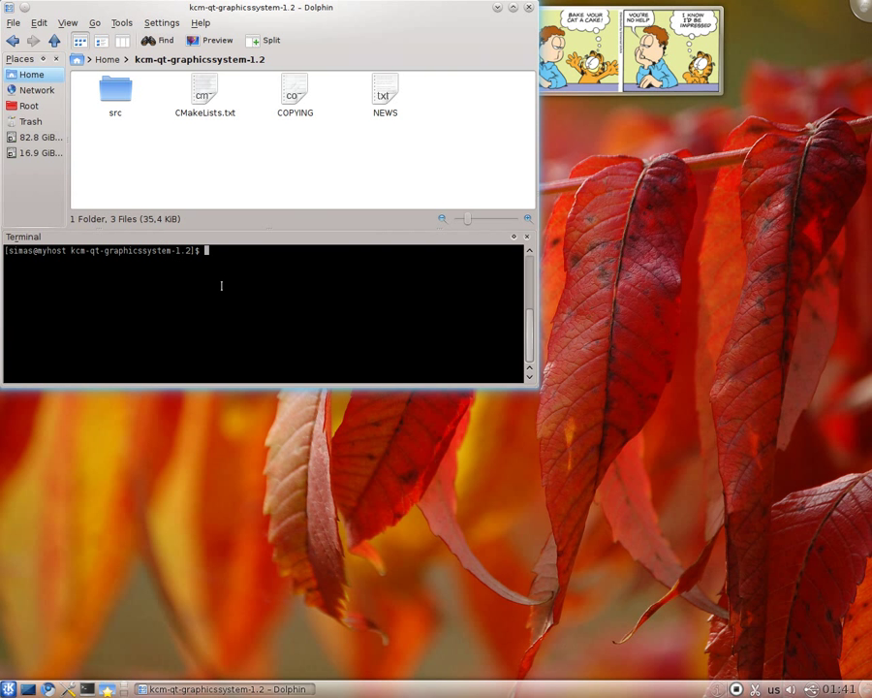
pyautogui.moveTo(220, 221)
pyautogui.write('cd /home/simas/kcm-qt-graphicssystem-1')
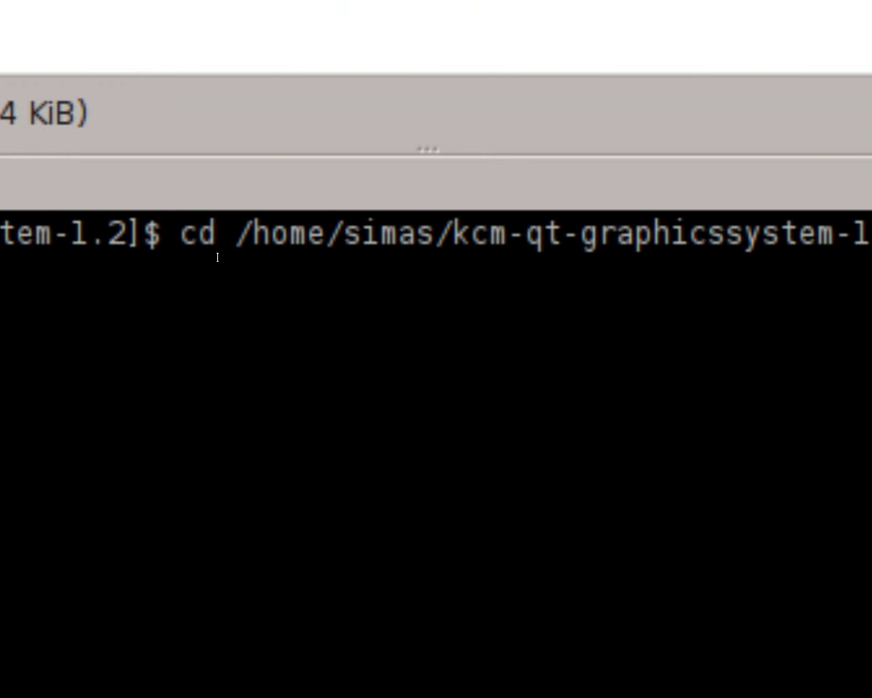
# Run cmake -DCMAKE_INSTALL_PREFIX=/usr to generate the build files
pyautogui.write('cmake -DCMAKE_INSTALL_PREFIX=/usr')
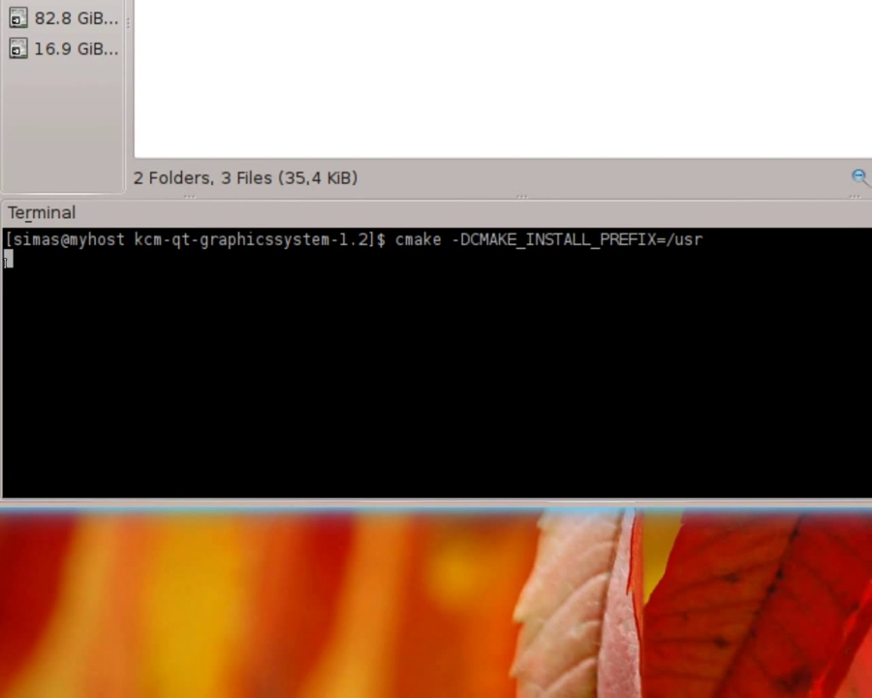
pyautogui.press('Return')
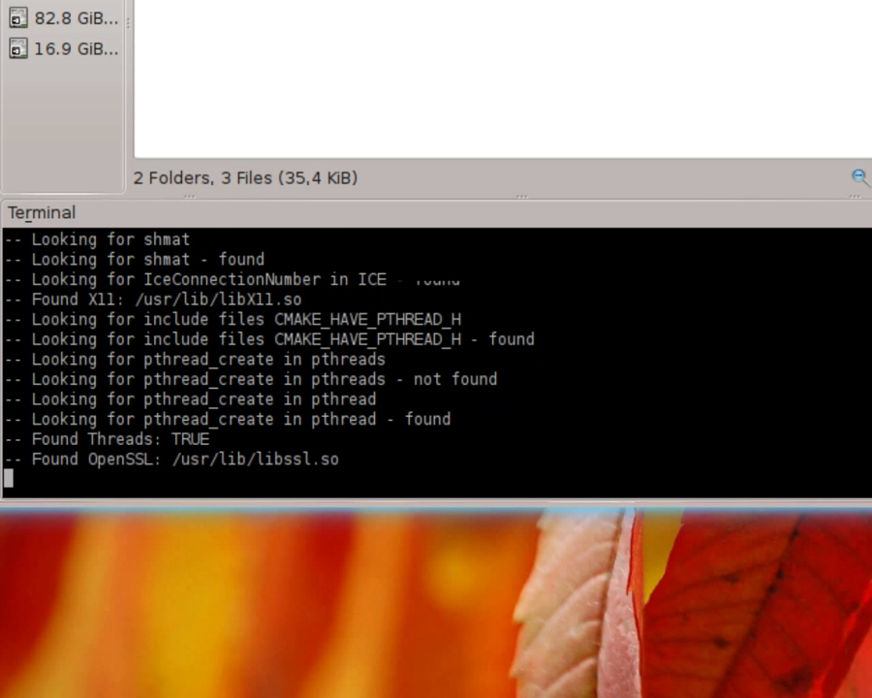
pyautogui.scroll(-3)
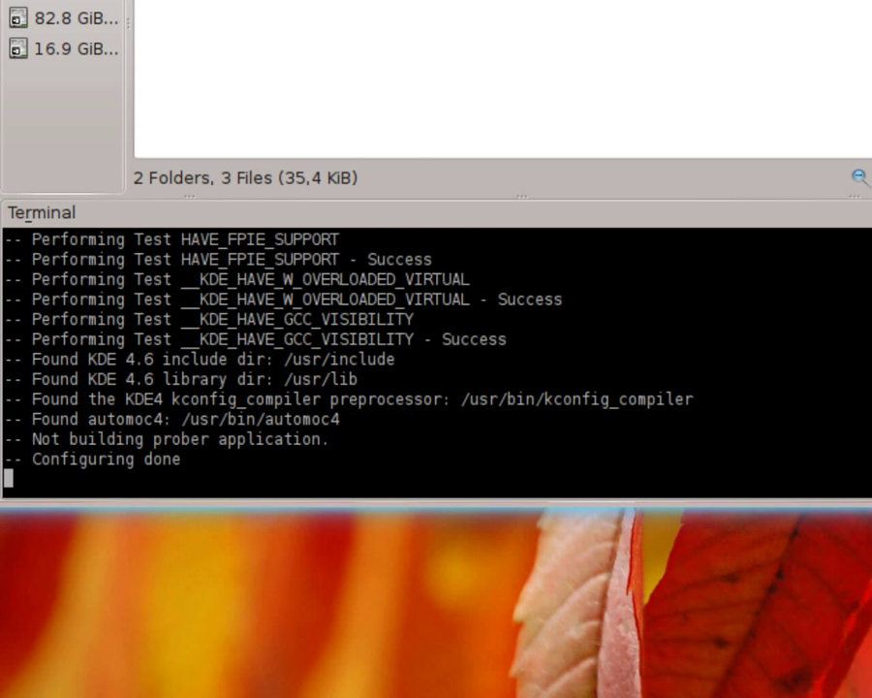
pyautogui.press('Return')
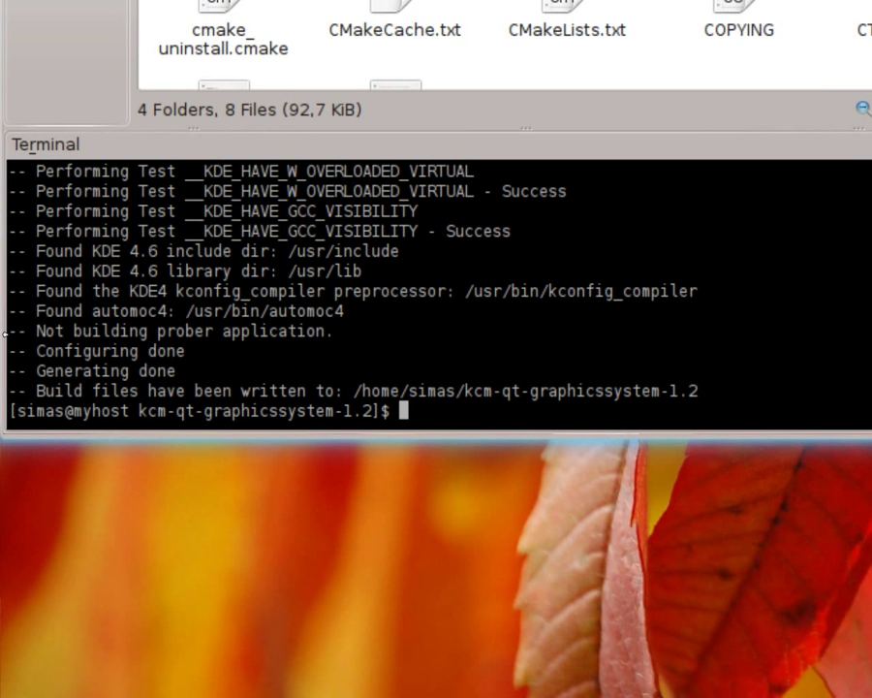
# Run make to compile the kcm_qt_graphicssystem module to 100%
pyautogui.write('m')
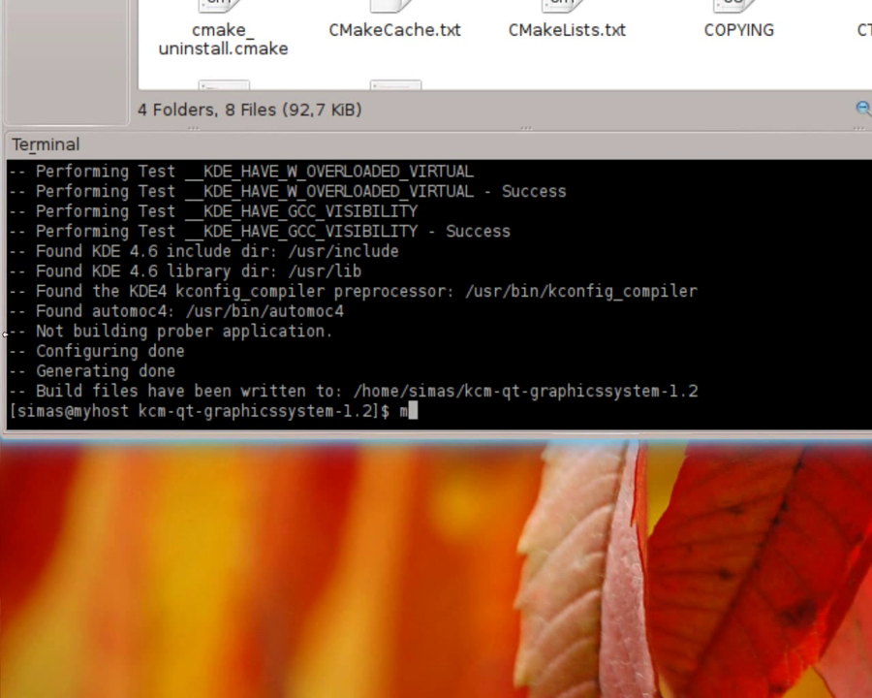
pyautogui.write('ak')
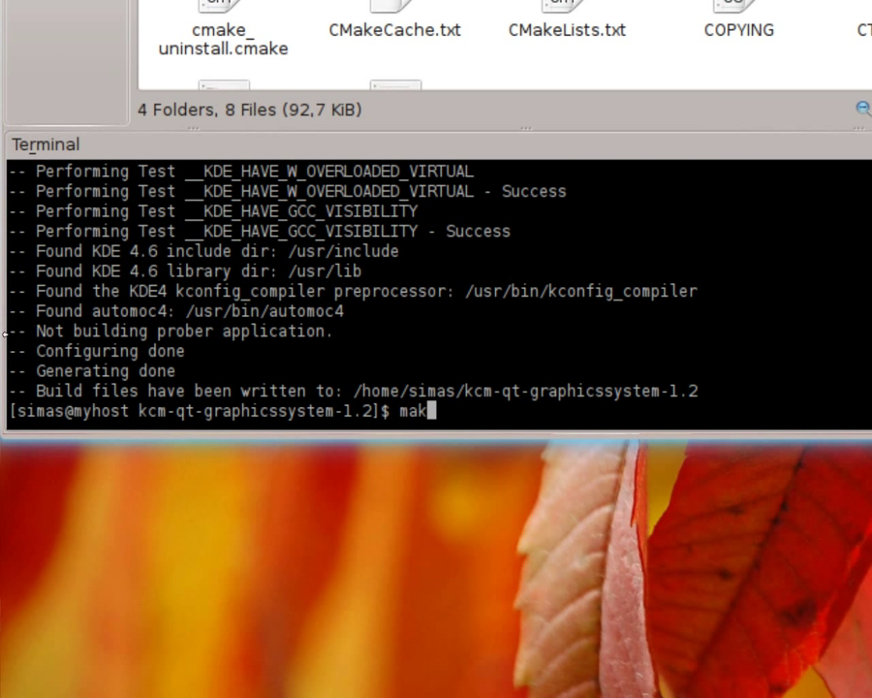
pyautogui.press('Return')
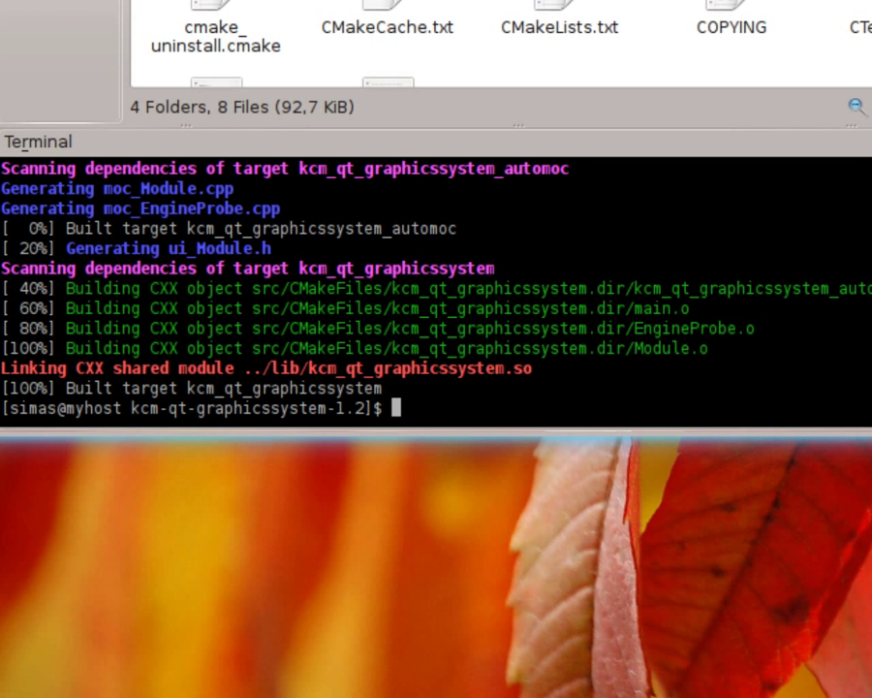
# Run sudo make install to install the module system-wide
pyautogui.write('su')
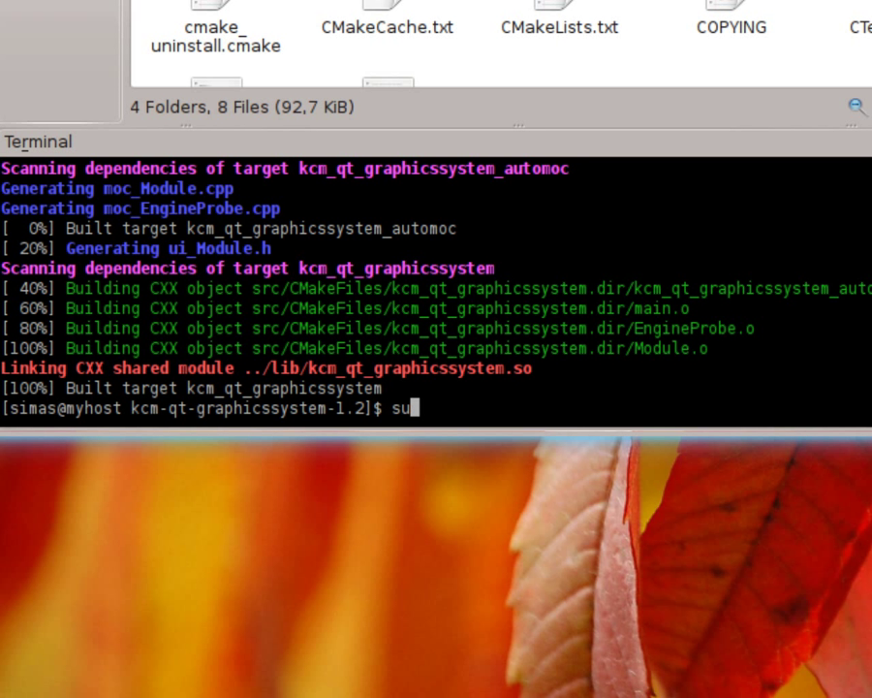
pyautogui.write('do make install')
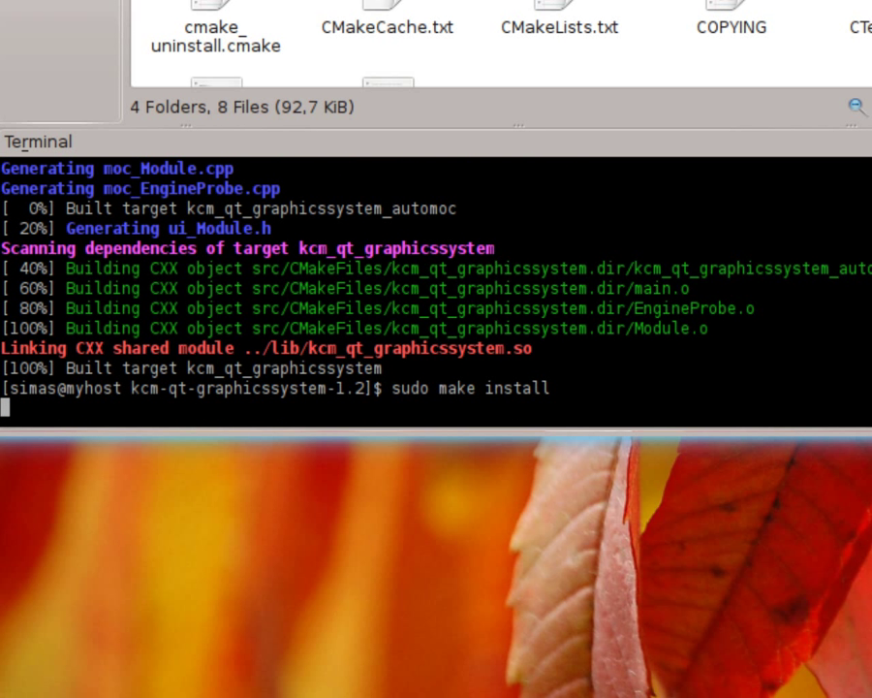
pyautogui.press('Return')
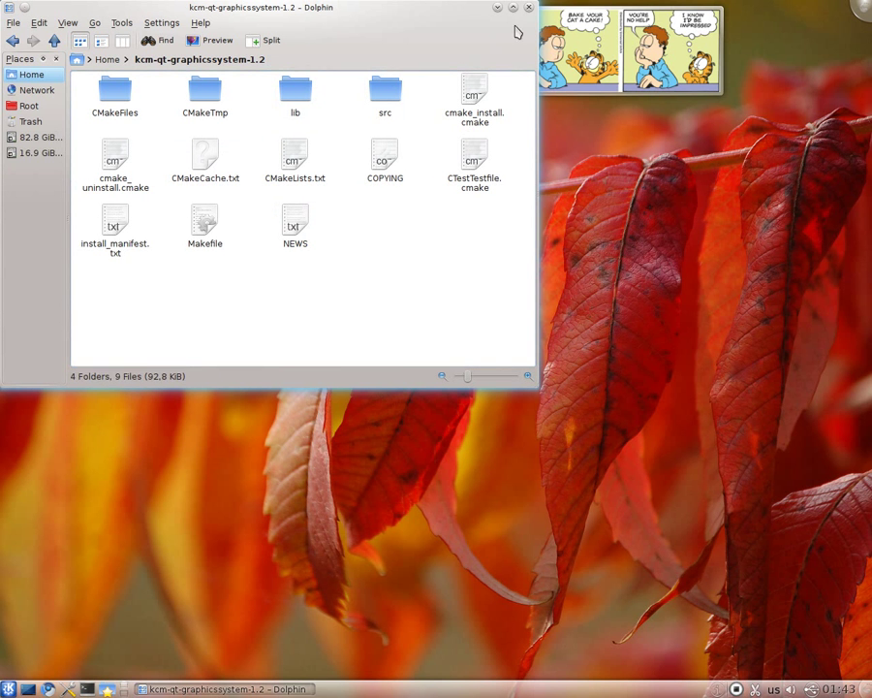
# Close Dolphin and select Qt Graphics System under System Administration in System Settings
pyautogui.click(513, 8)
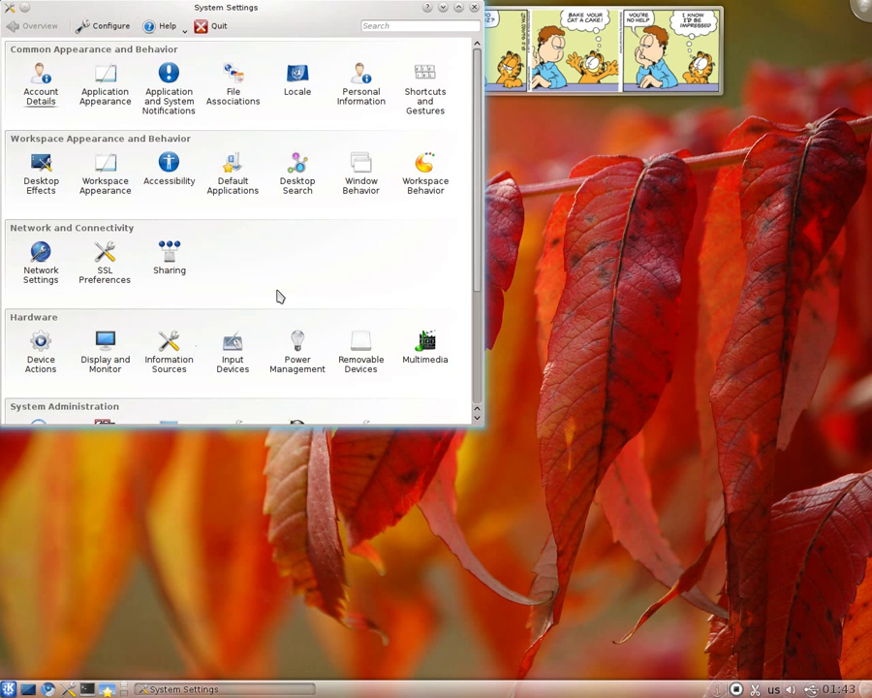
pyautogui.scroll(-3)
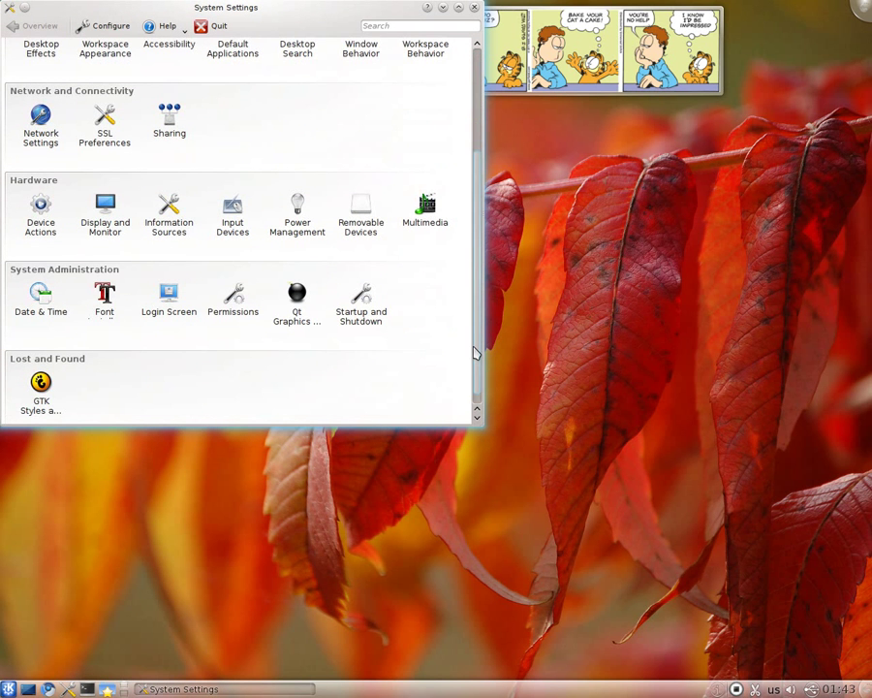
pyautogui.moveTo(296, 296)
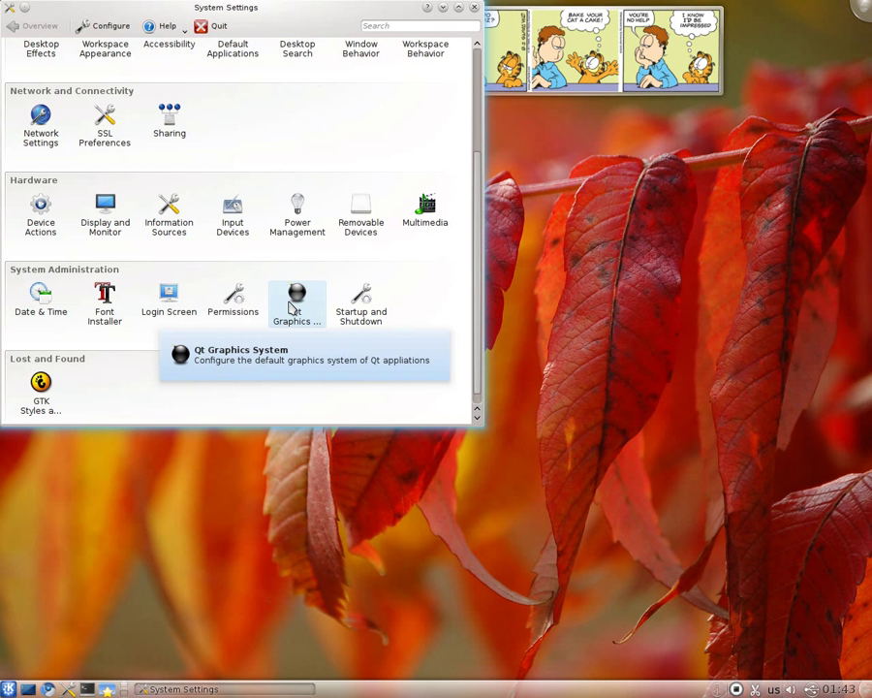
pyautogui.click(296, 299)
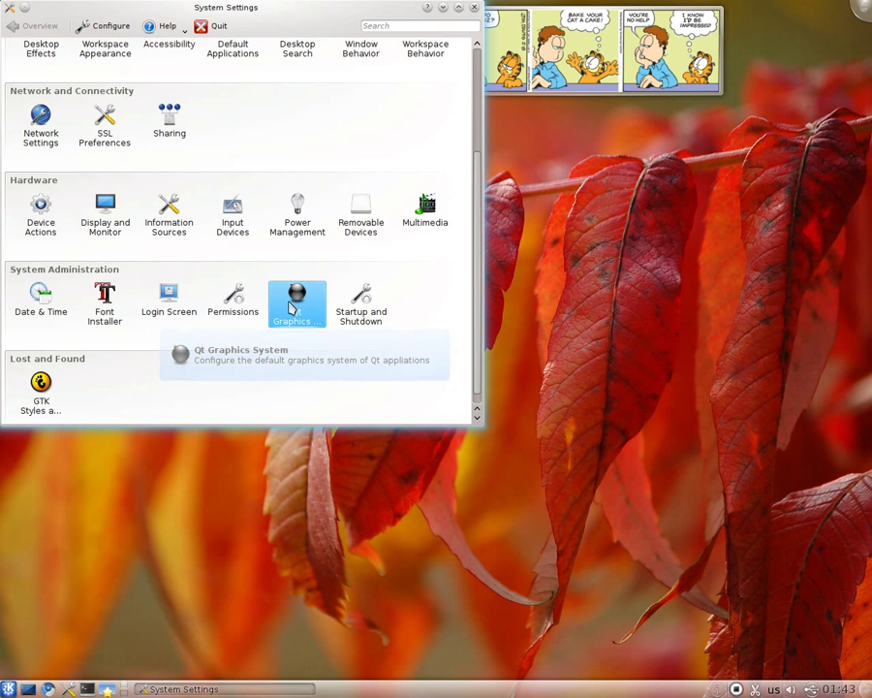
# Enter the Qt Graphics System page with Default, Raster and OpenGL options
pyautogui.click(297, 304)
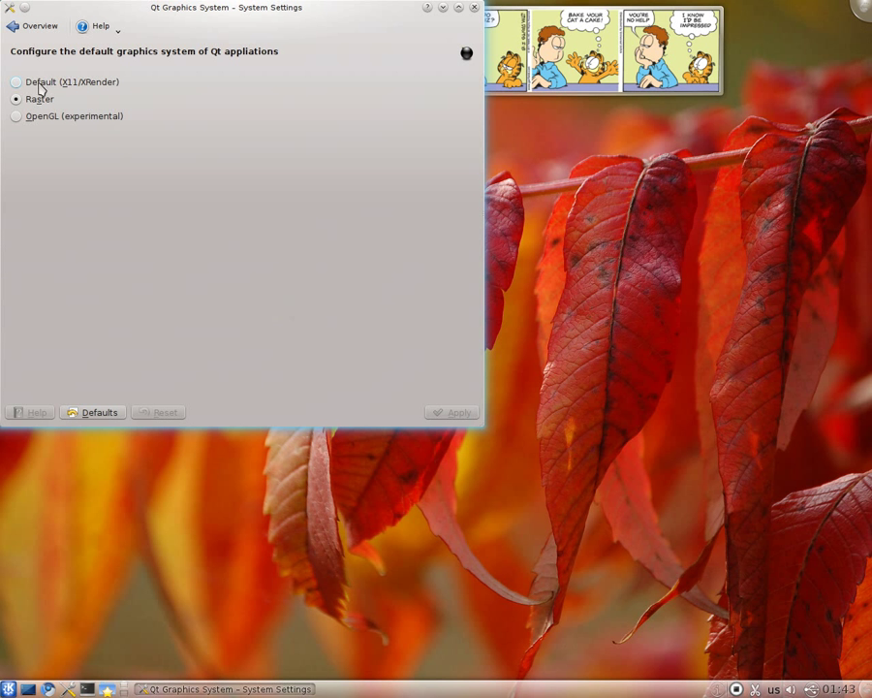
pyautogui.moveTo(51, 89)
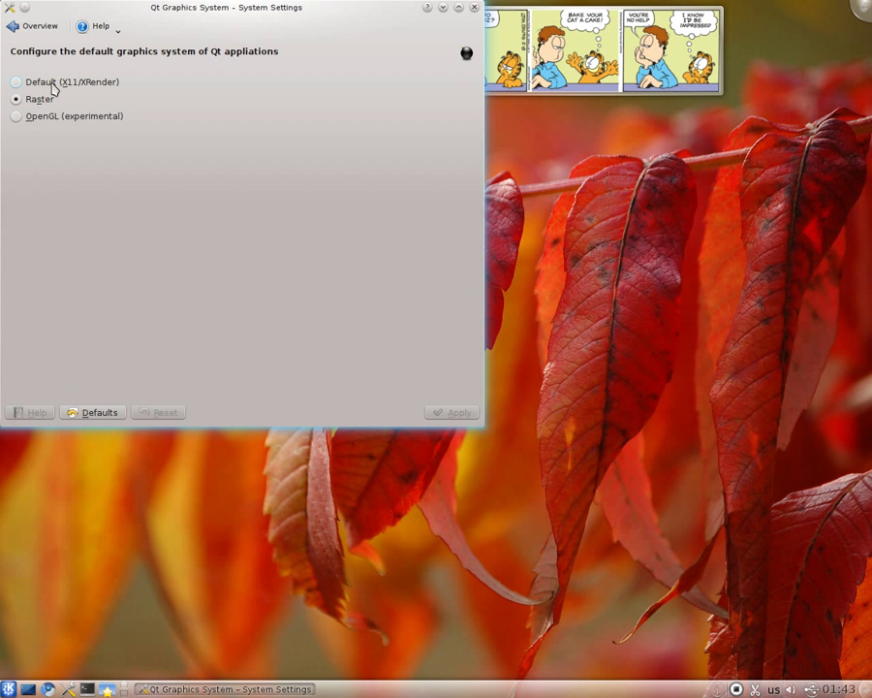
pyautogui.moveTo(129, 99)
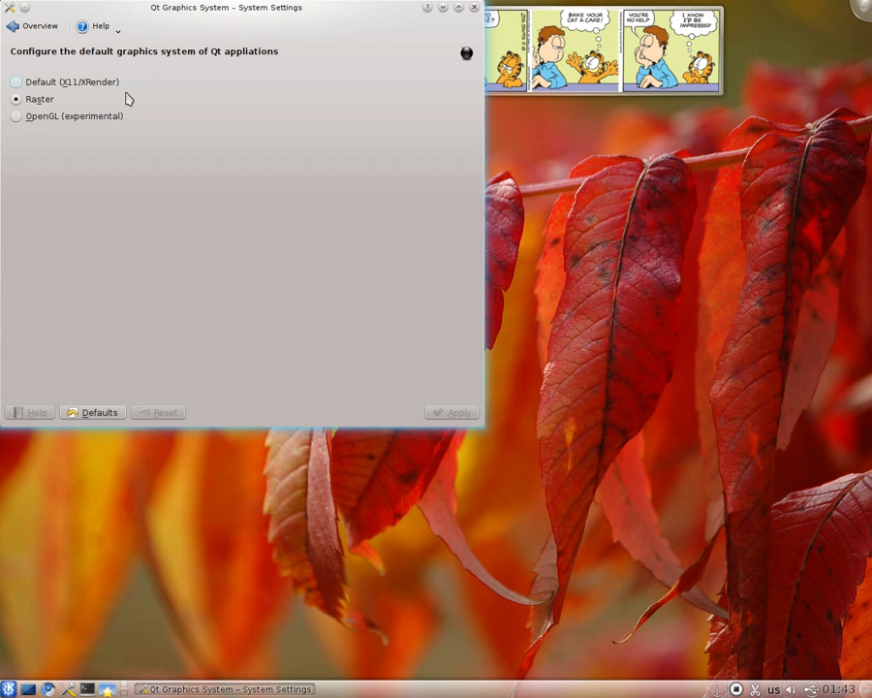
pyautogui.moveTo(82, 92)
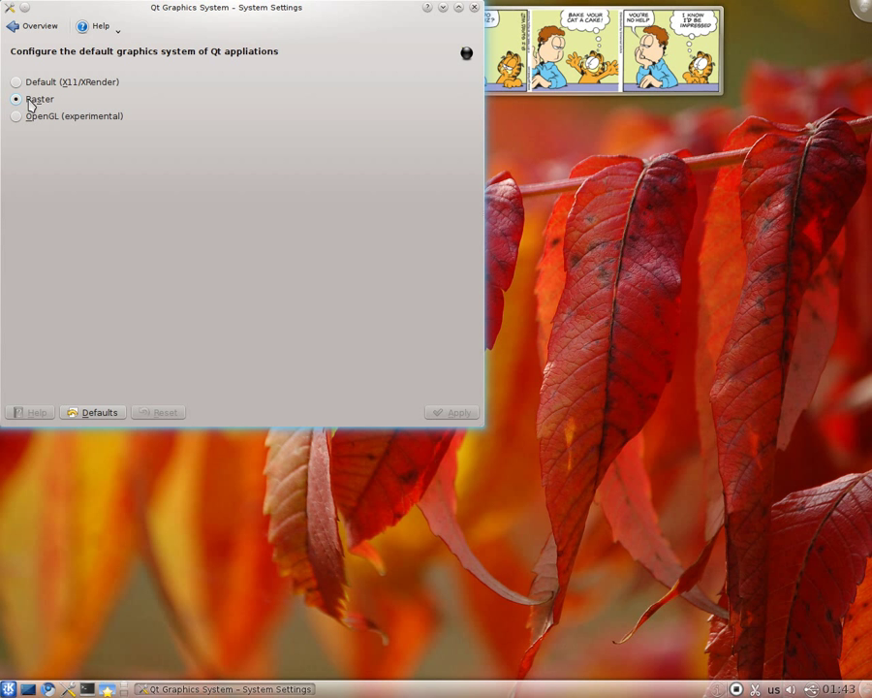
pyautogui.moveTo(75, 116)
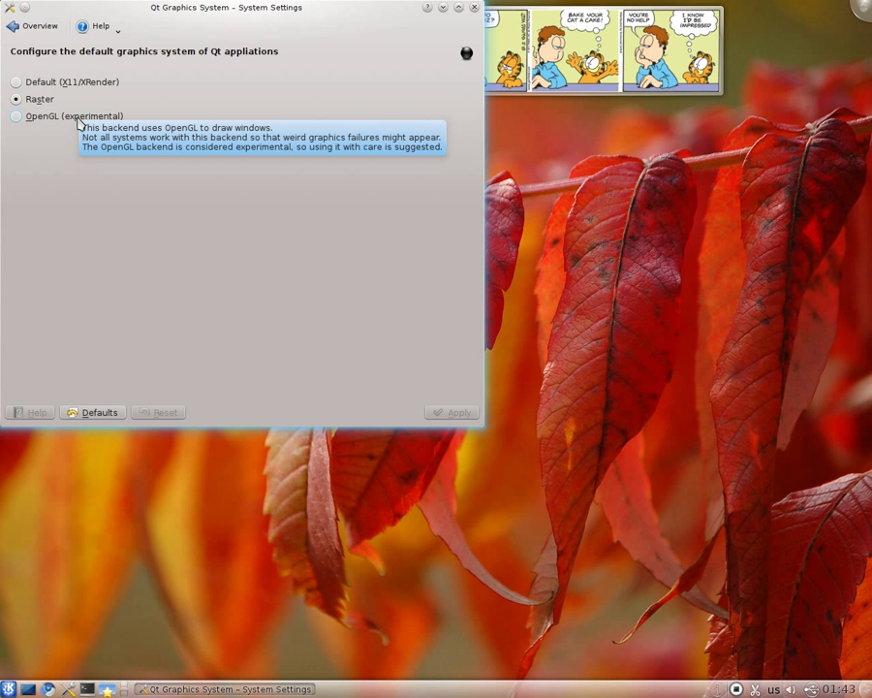
pyautogui.moveTo(36, 121)
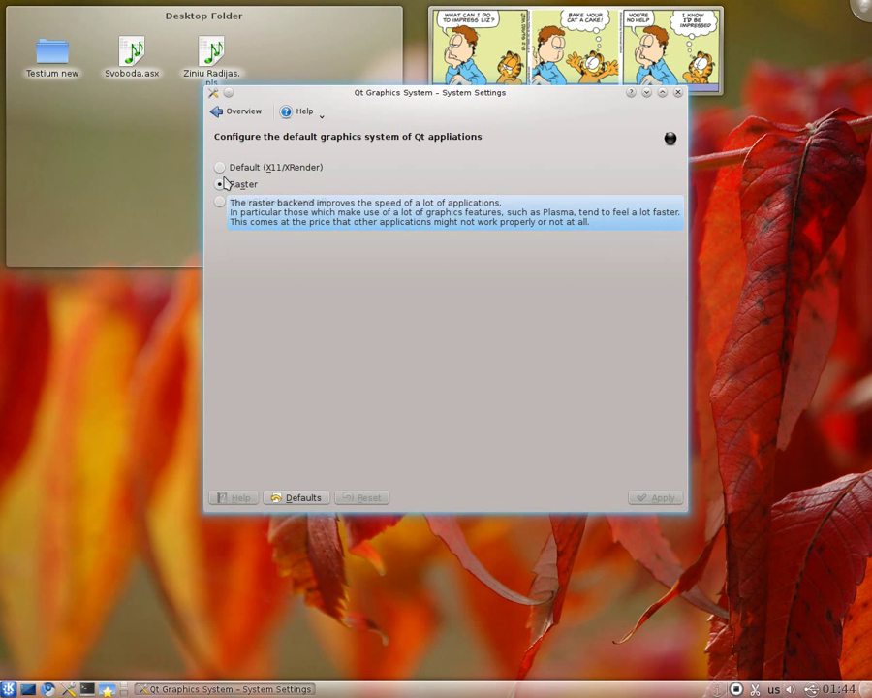
# Apply Raster as the Qt graphics system and close System Settings
pyautogui.click(220, 184)
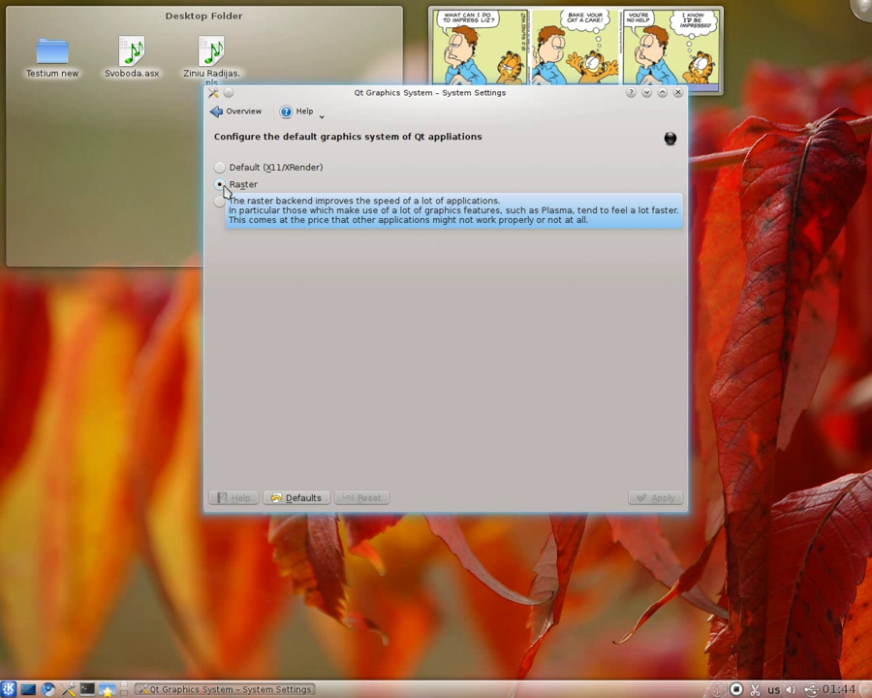
pyautogui.click(220, 184)
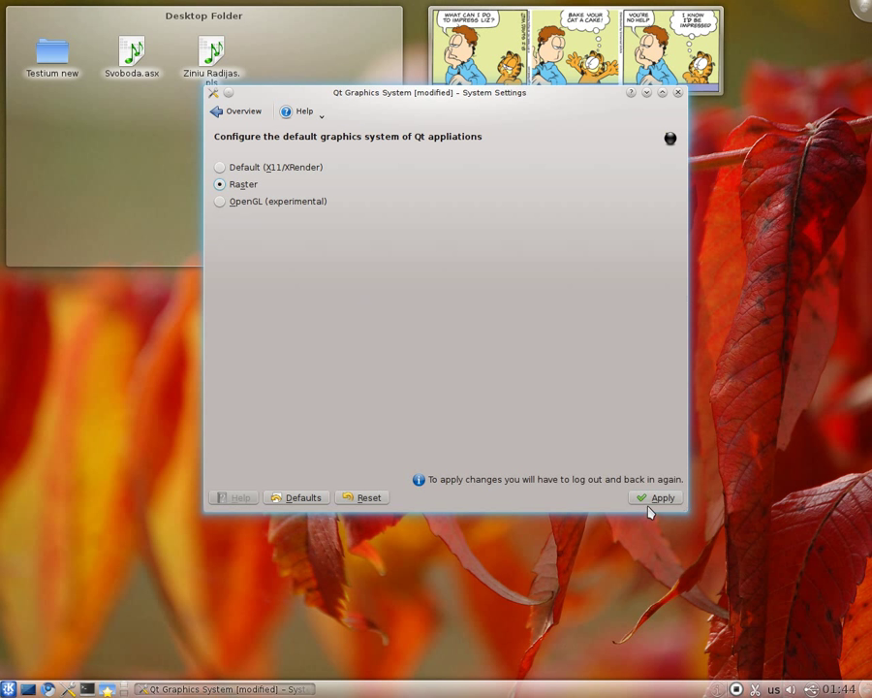
pyautogui.click(656, 497)
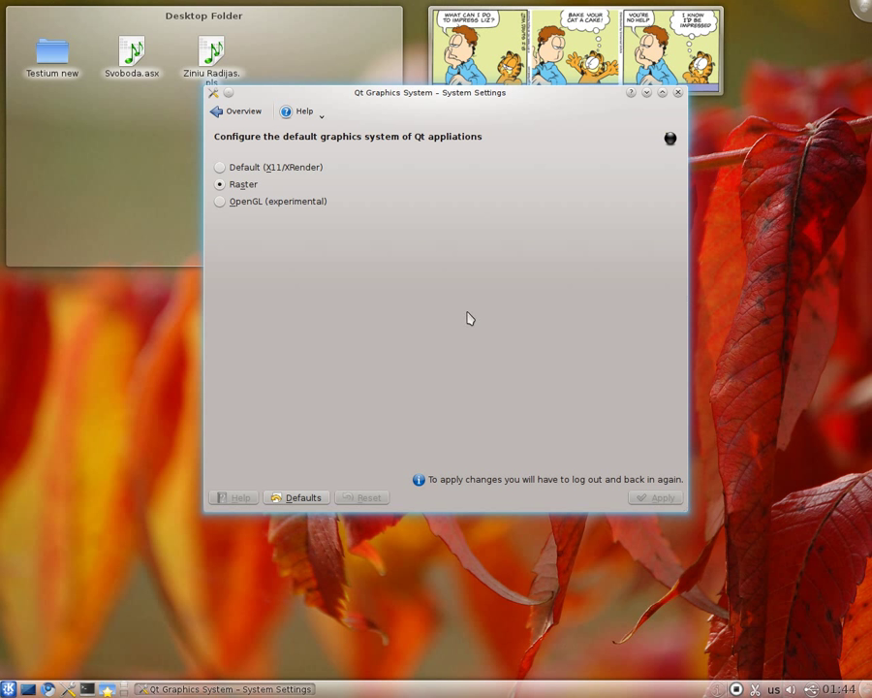
pyautogui.moveTo(441, 485)
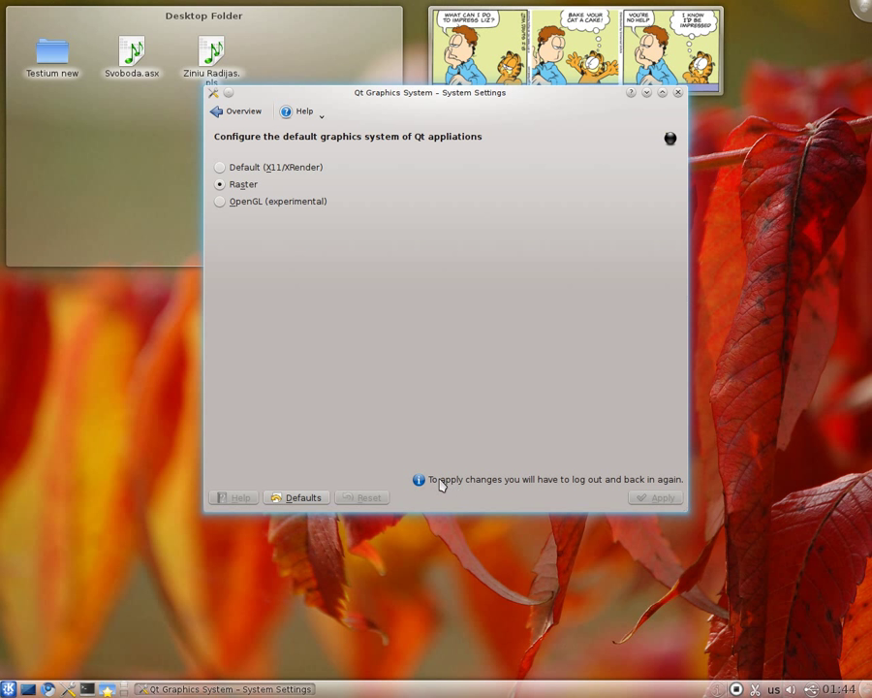
pyautogui.moveTo(518, 490)
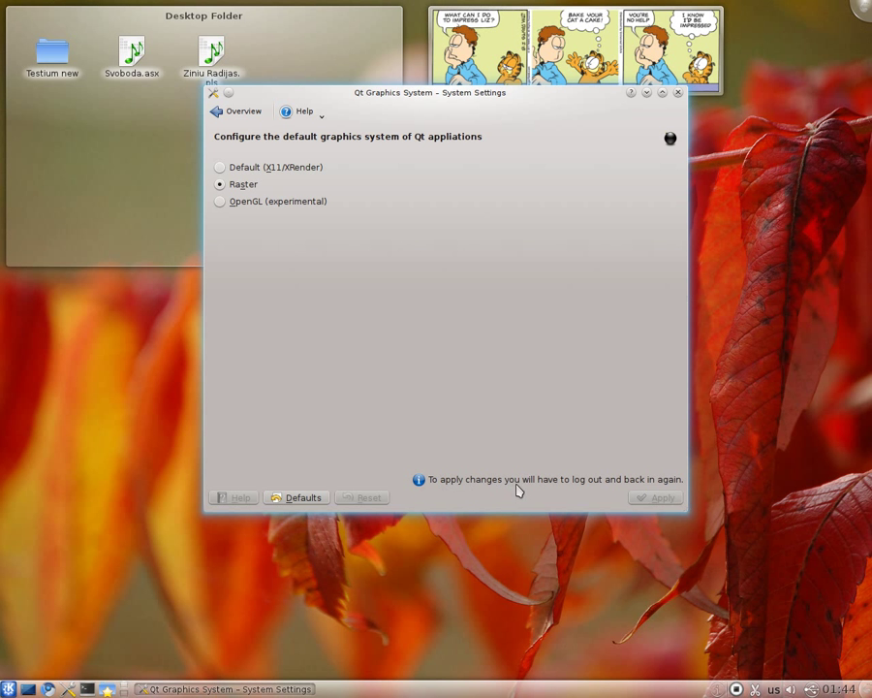
pyautogui.moveTo(635, 471)
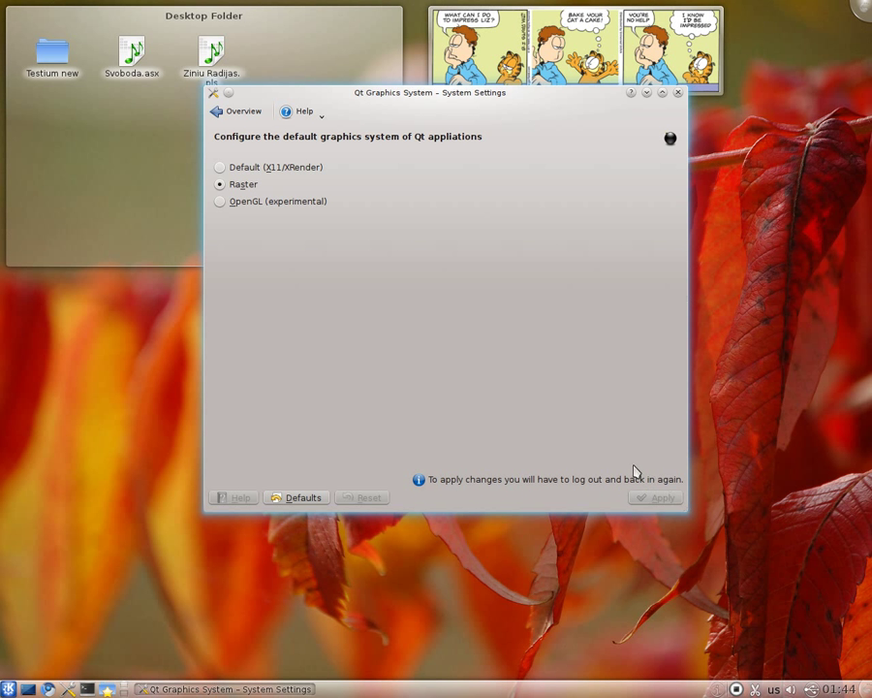
pyautogui.click(679, 93)
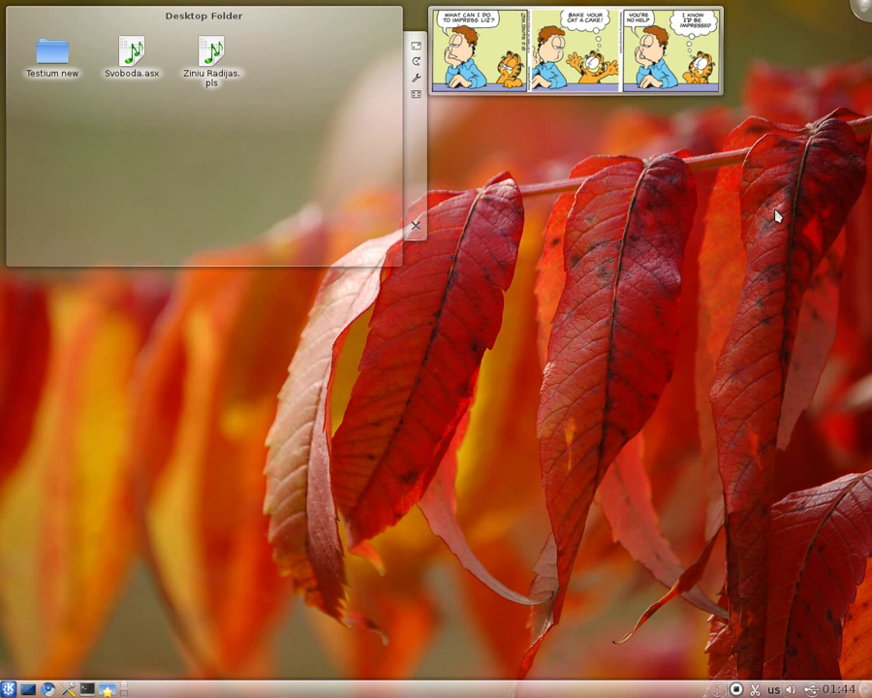
pyautogui.moveTo(367, 130)
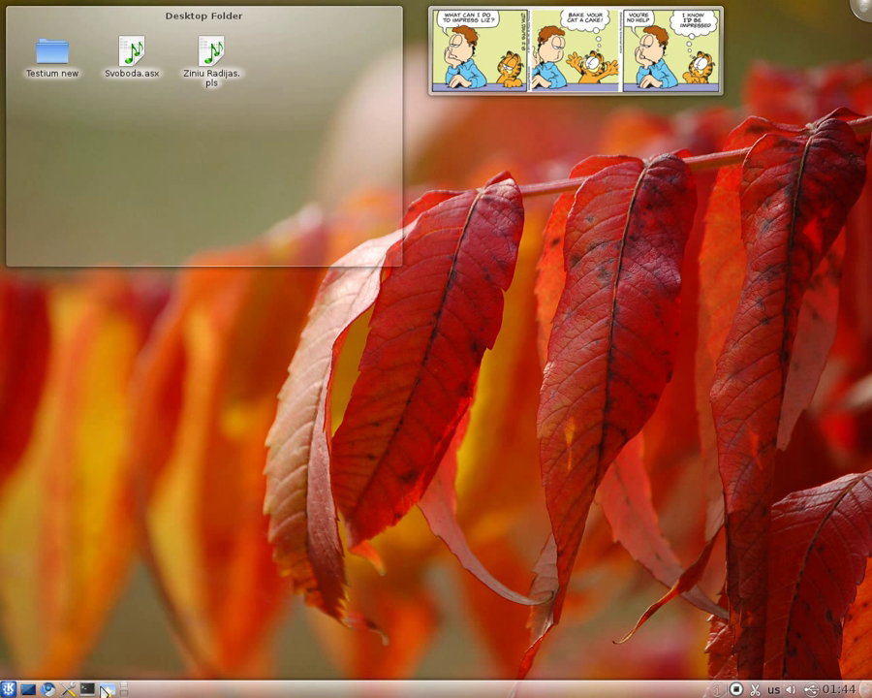
pyautogui.moveTo(714, 414)
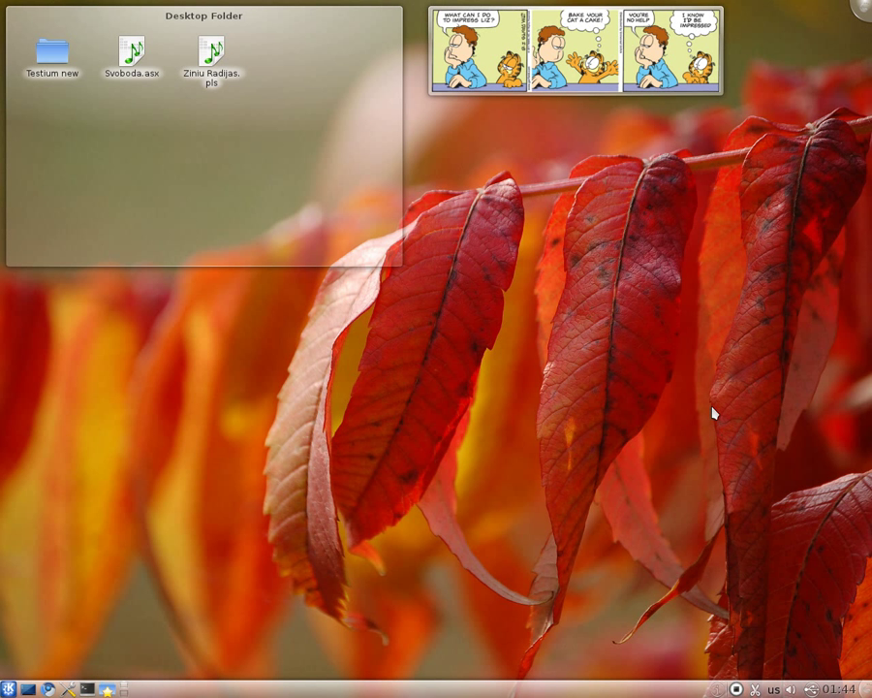
pyautogui.moveTo(343, 177)
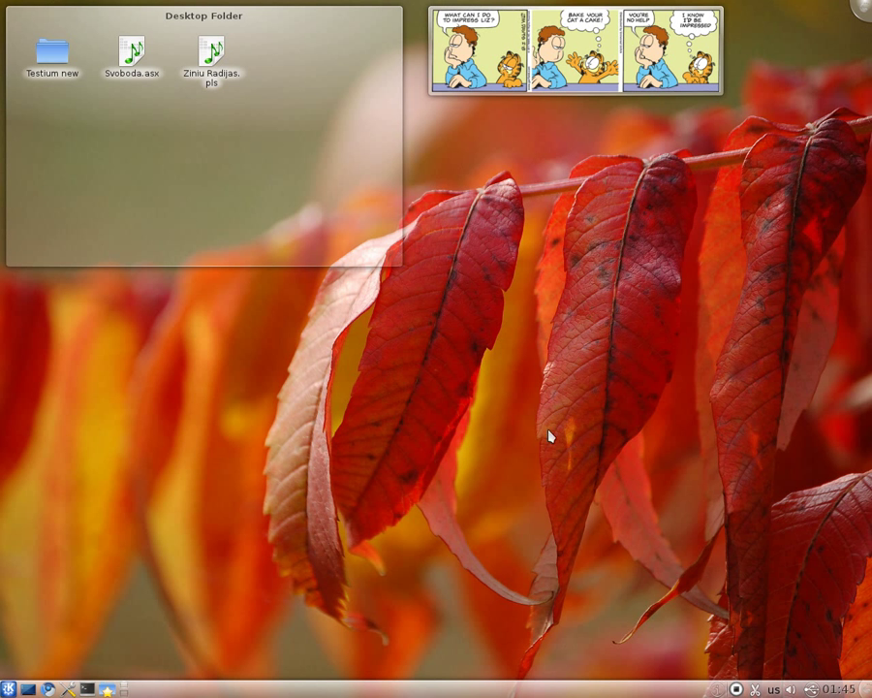
pyautogui.moveTo(545, 443)
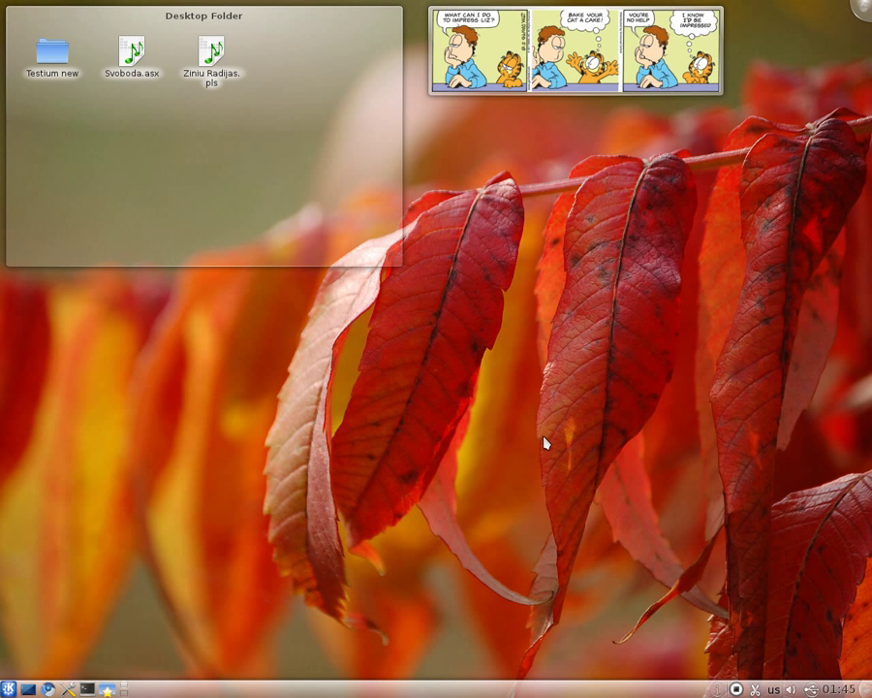